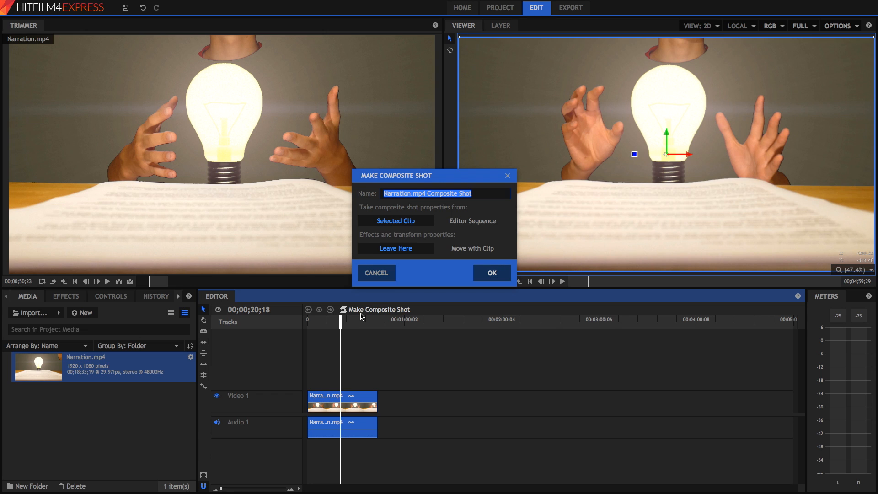
- Confirm the composite shot from Narration.mp4 and switch to the Compositing workspace layout
left_click(490, 273)
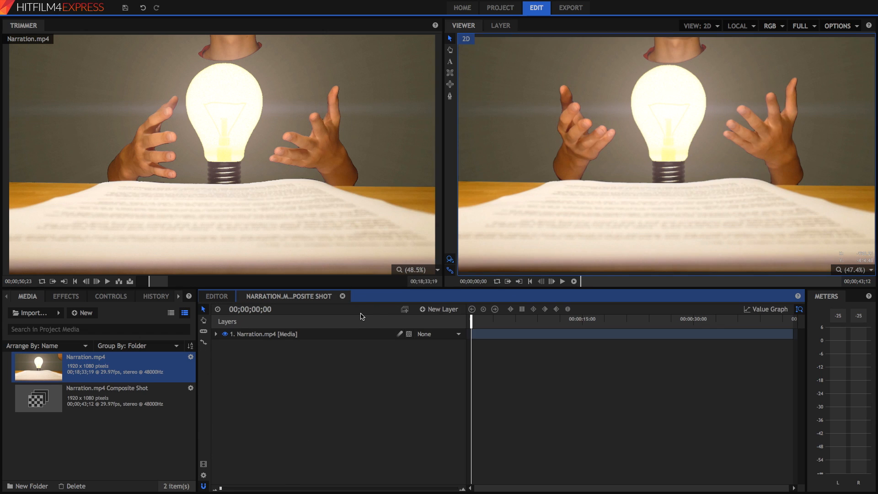
left_click(23, 26)
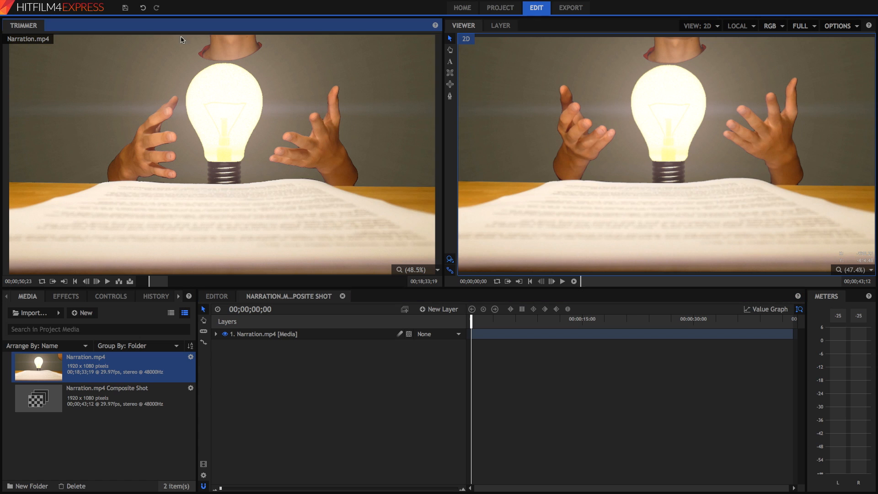
left_click(114, 5)
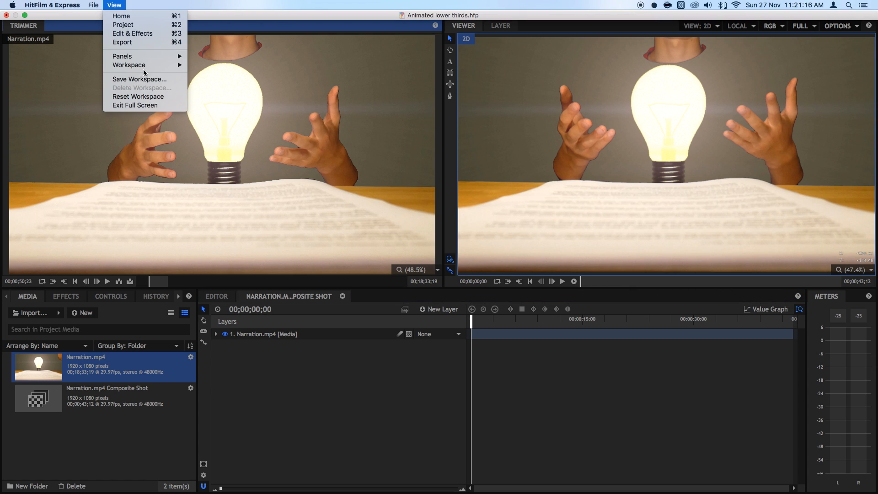
mouse_move(129, 65)
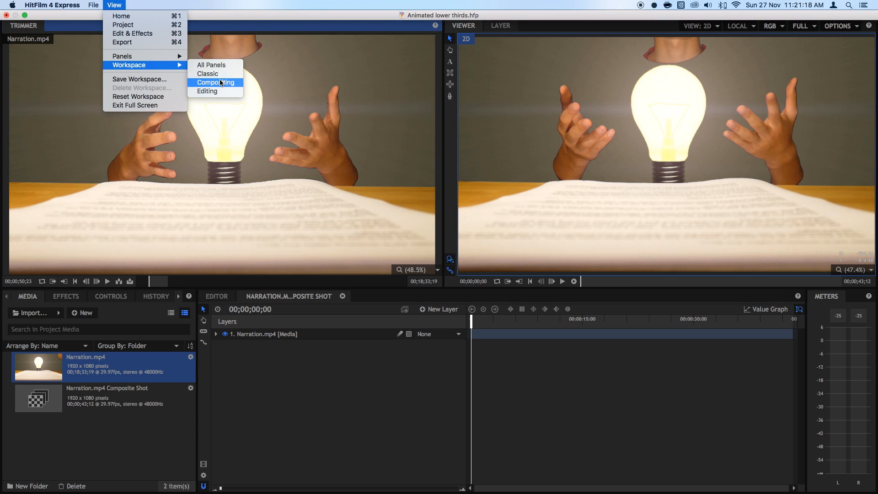
left_click(206, 90)
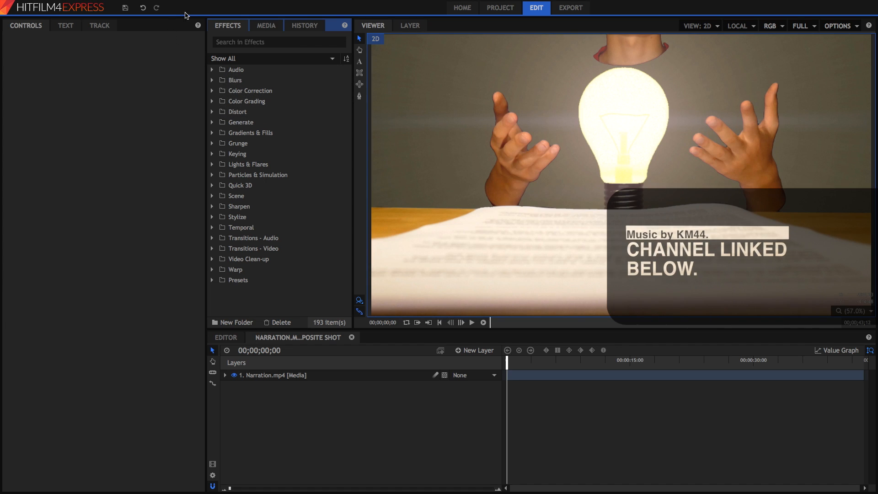
mouse_move(173, 13)
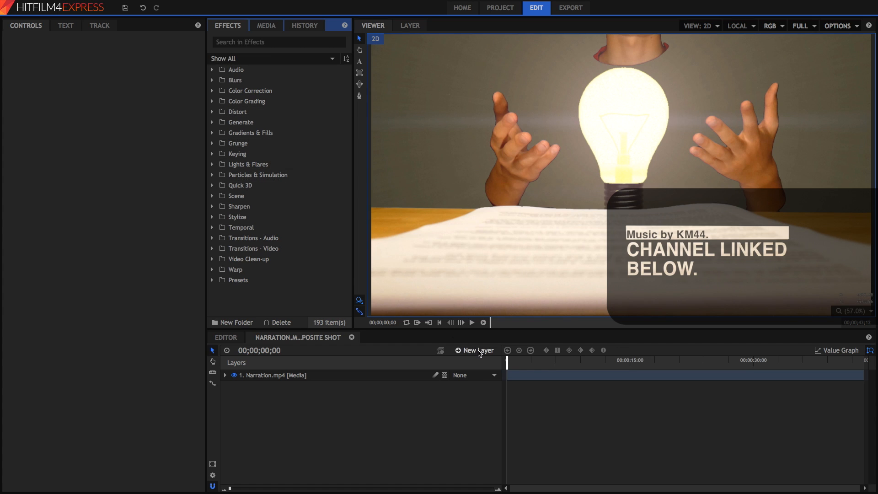
- Add a new text layer 1920 pixels wide above Narration.mp4
left_click(478, 350)
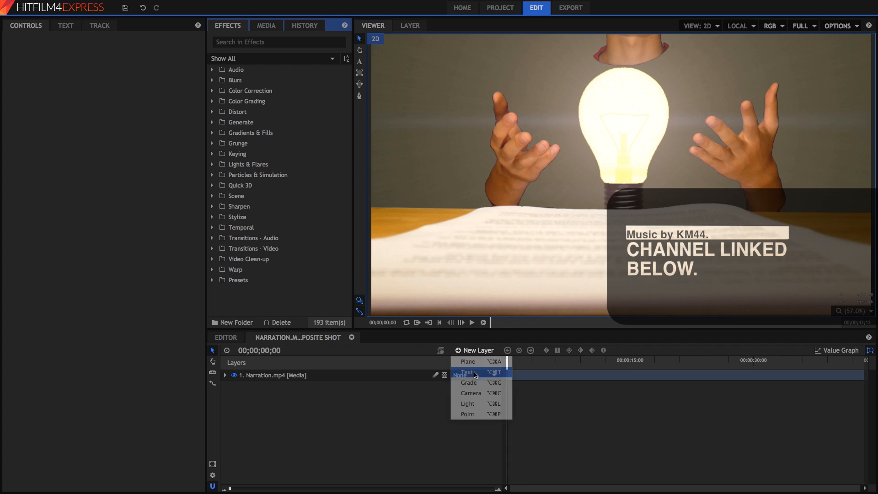
left_click(464, 372)
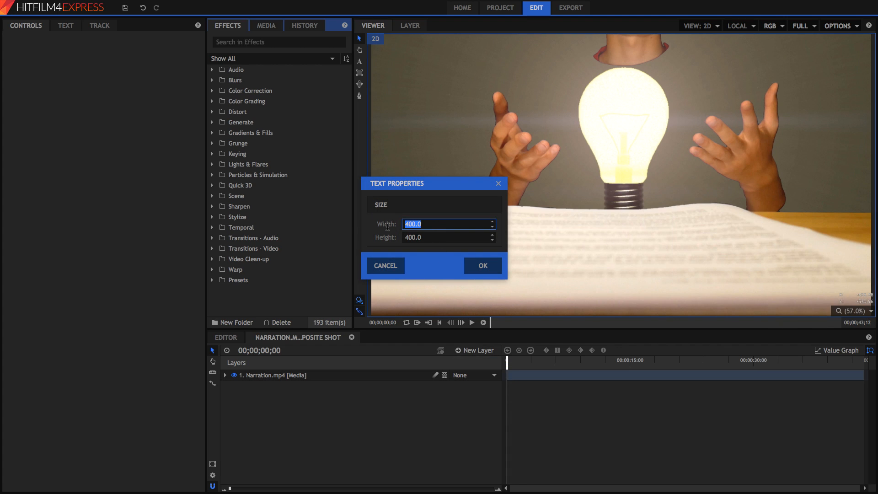
mouse_move(446, 225)
type("10")
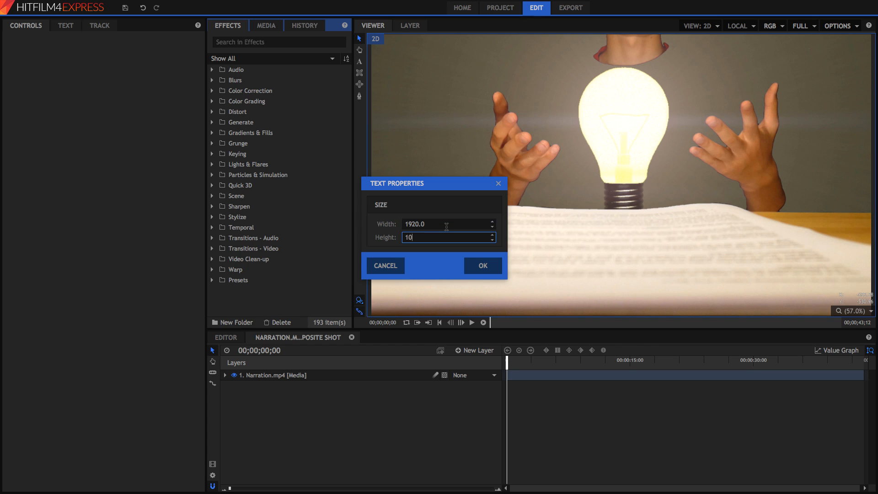
left_click(480, 265)
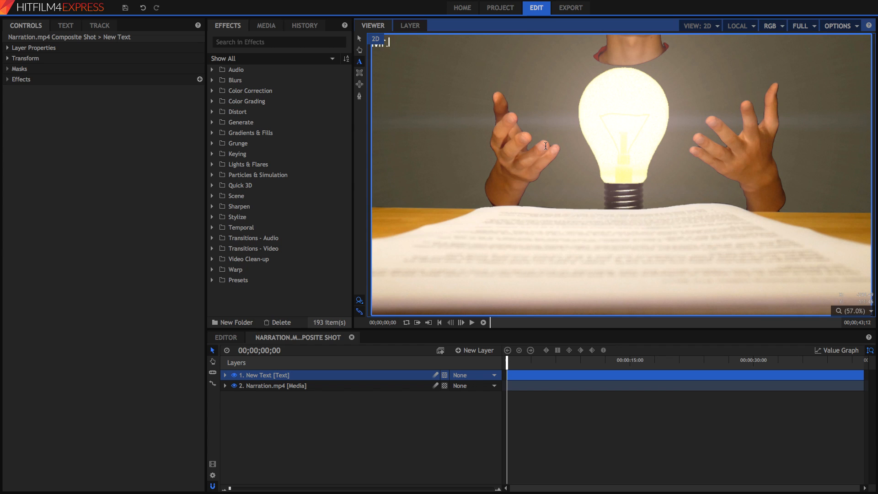
- Enter the title text 'MR SHINY' and set it to white Impact at size 75
type("Shiny")
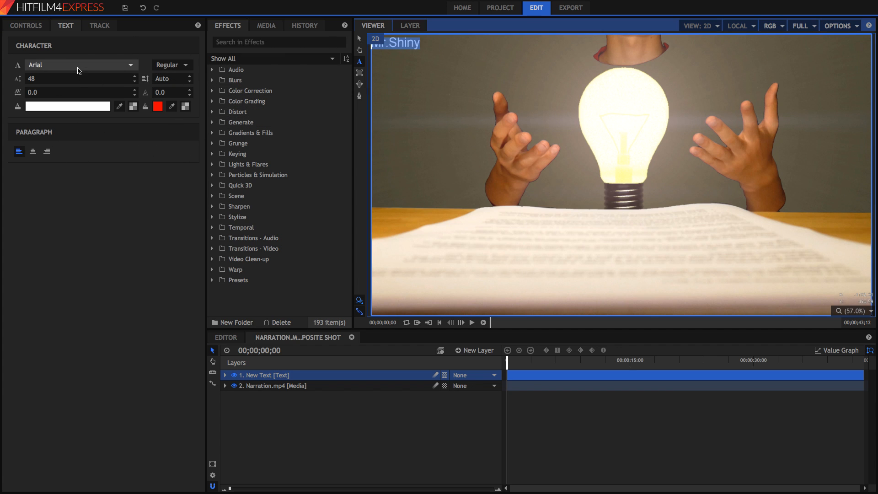
left_click(79, 65)
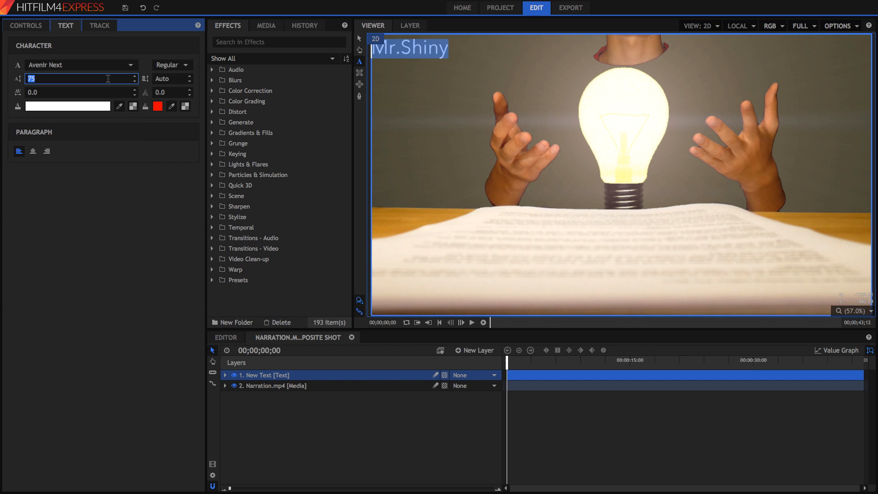
left_click(79, 64)
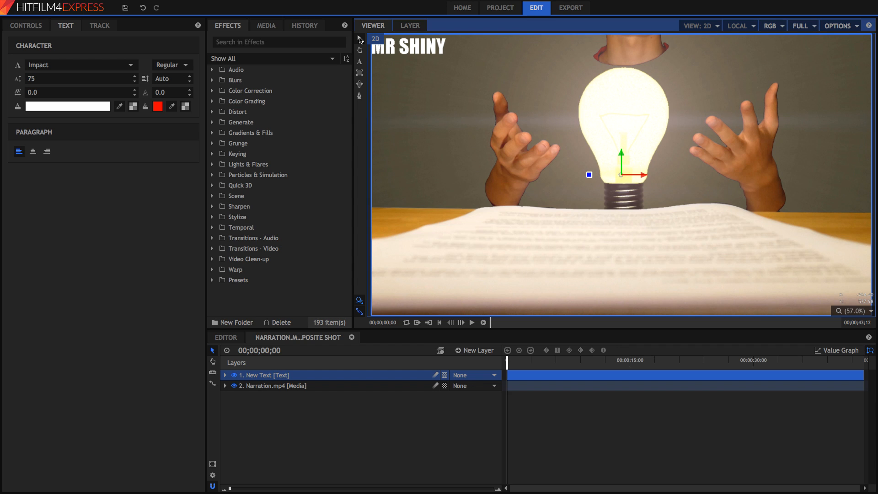
mouse_move(660, 266)
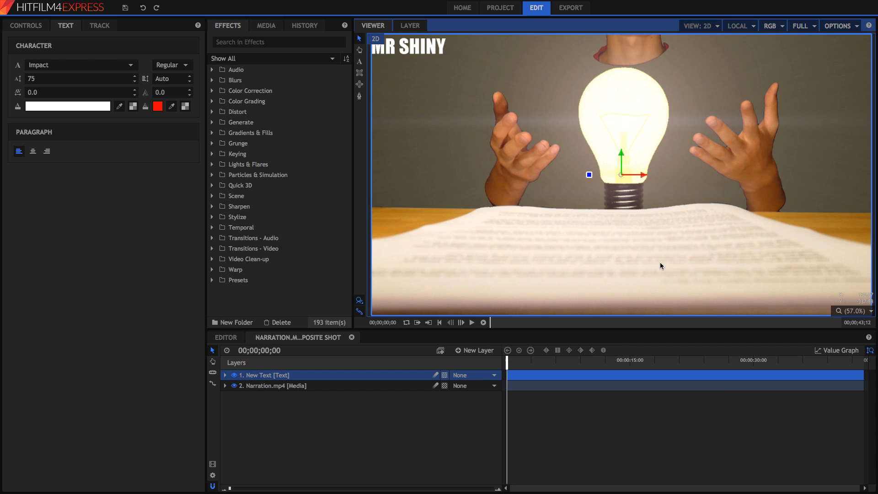
mouse_move(431, 310)
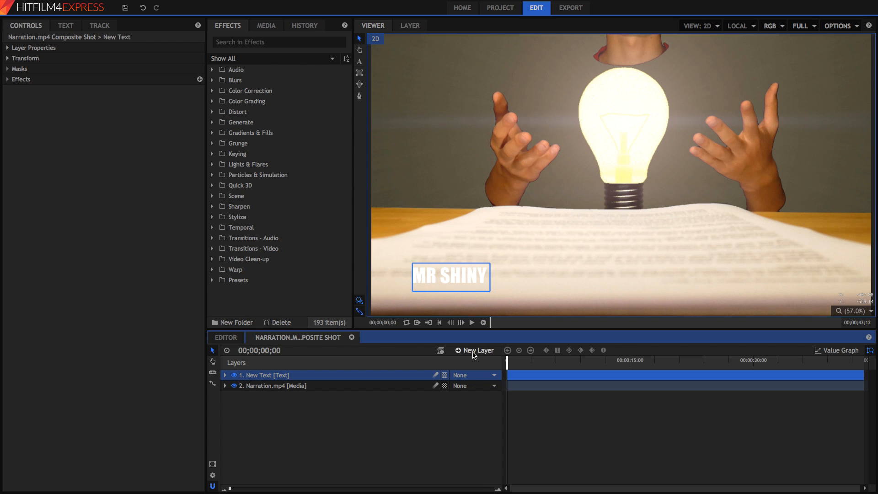
mouse_move(474, 353)
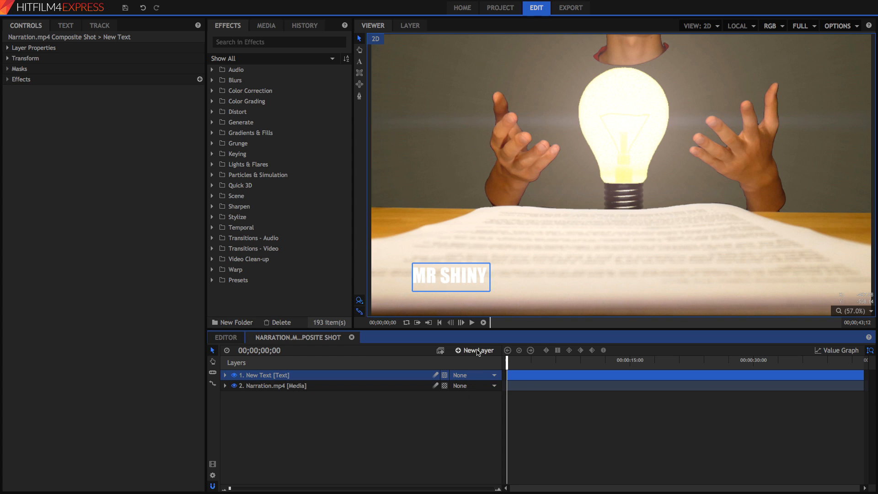
- Start a new plane layer with width 600 and height 100
left_click(477, 350)
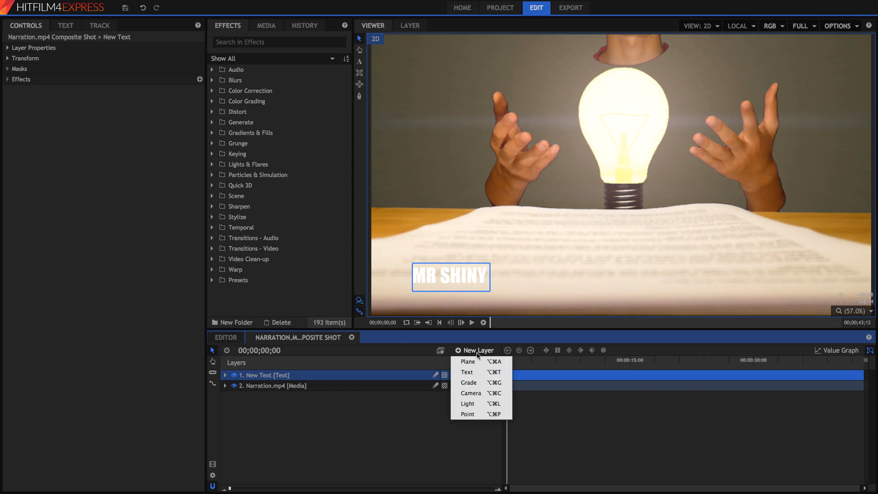
left_click(467, 361)
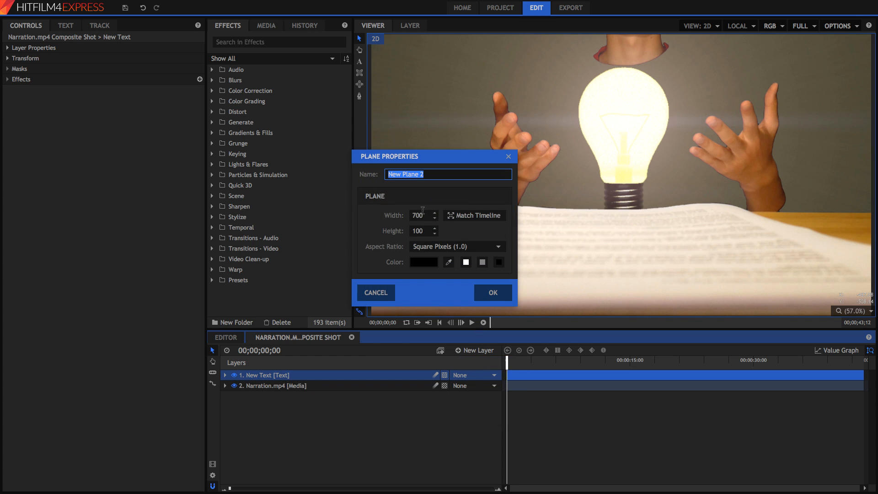
left_click(420, 215)
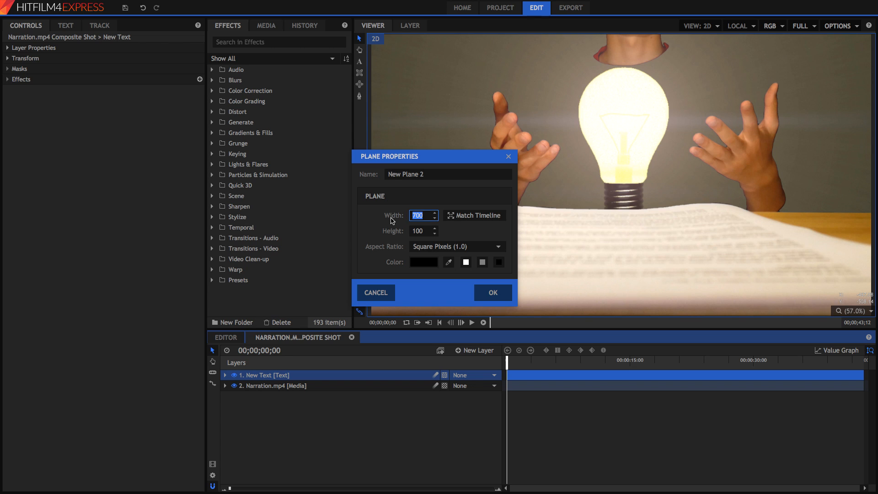
type("600")
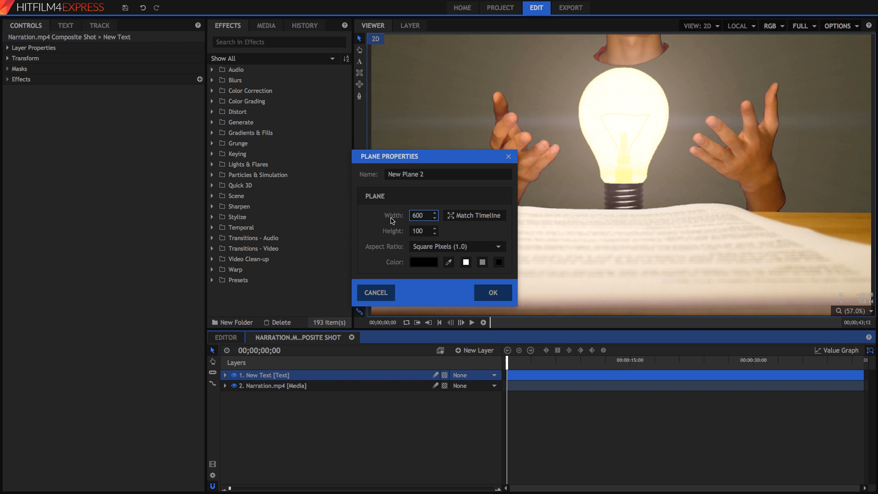
mouse_move(455, 264)
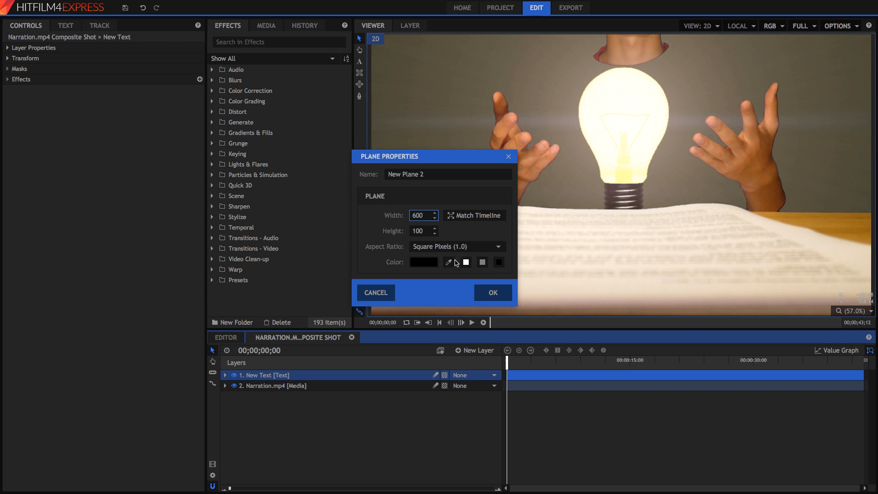
mouse_move(493, 291)
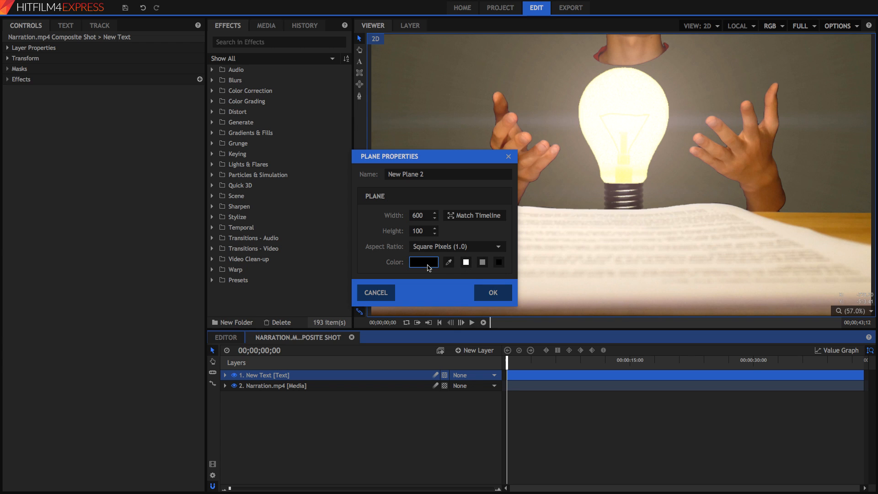
- Pick a red colour via the RGB sliders and create the red plane layer
left_click(423, 261)
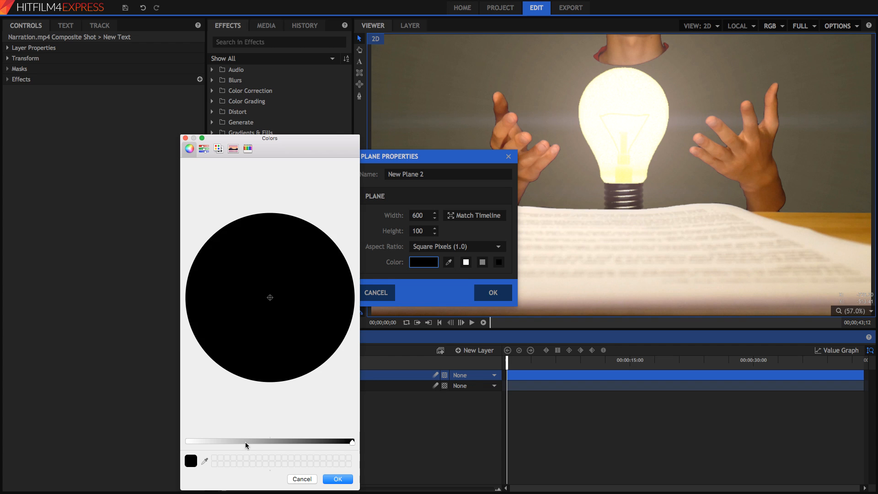
left_click(218, 149)
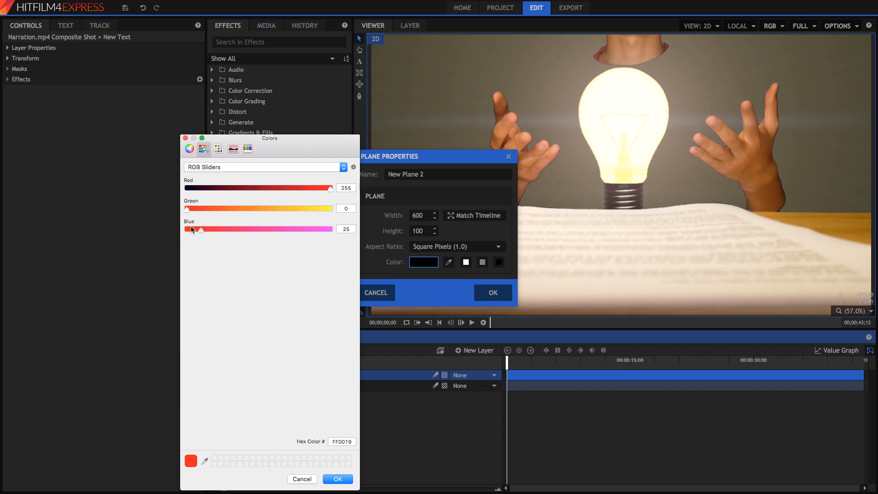
left_click(337, 478)
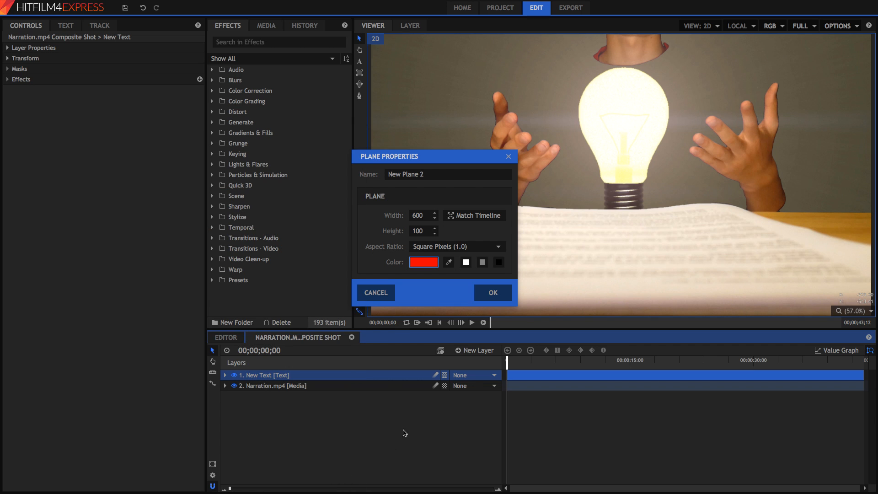
left_click(491, 292)
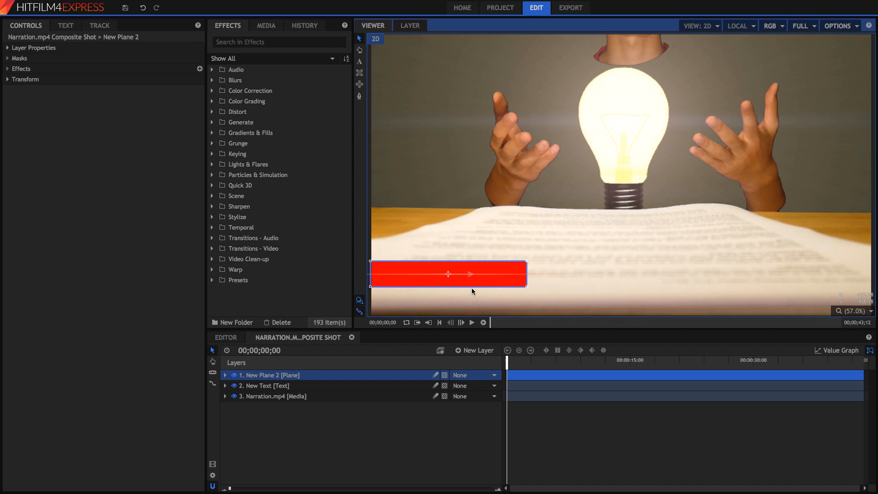
- Shift the MR SHINY text's Position X from 157.5 to 161.5 so it sits on the red bar
left_click(266, 385)
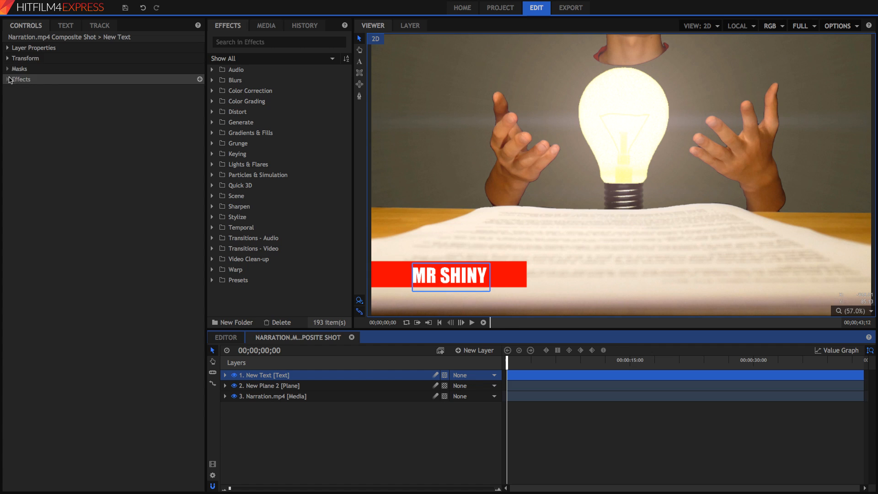
left_click(25, 57)
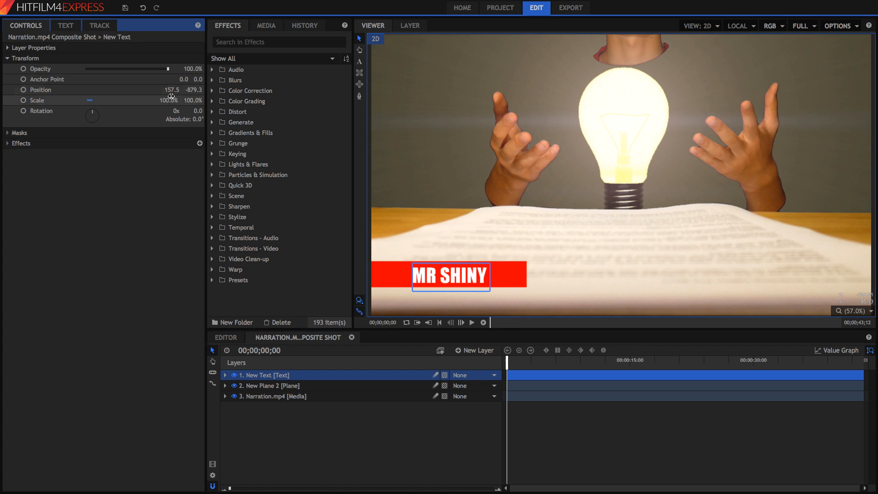
left_click_drag(171, 89, 174, 90)
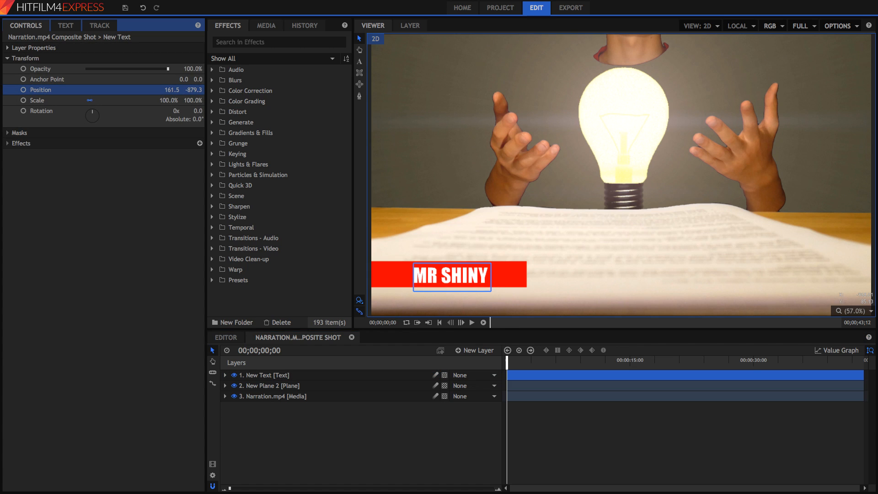
left_click(270, 385)
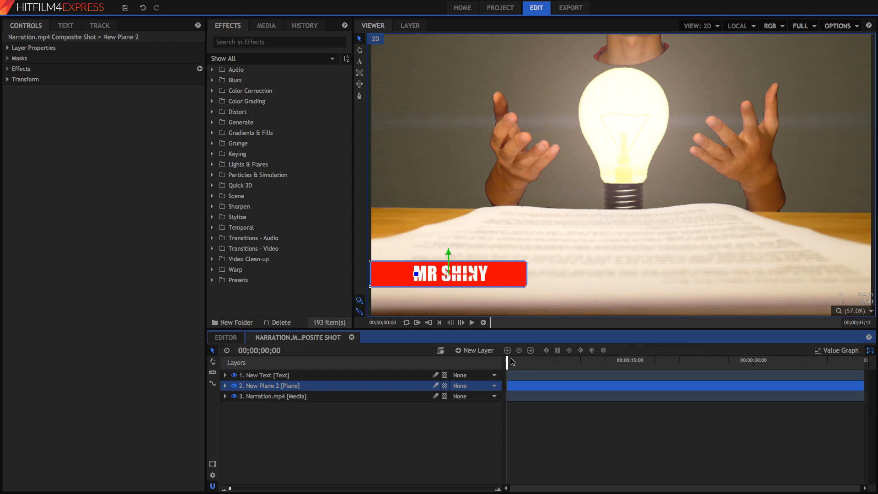
mouse_move(412, 405)
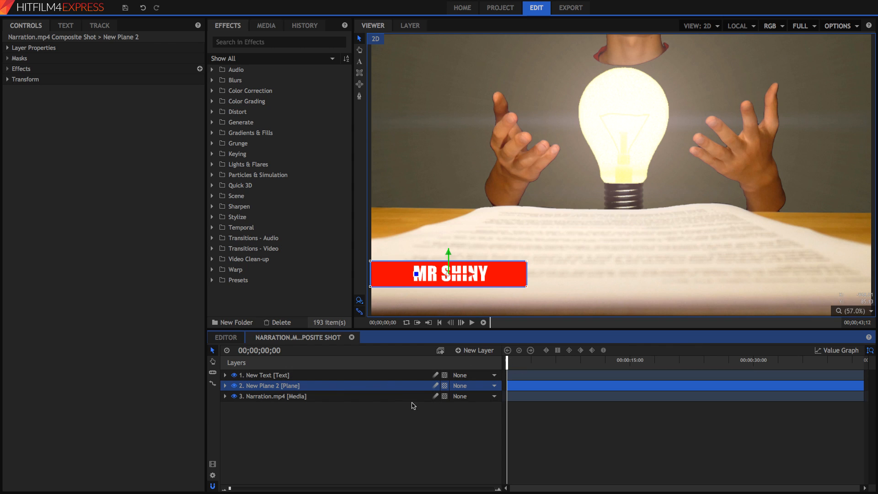
mouse_move(829, 319)
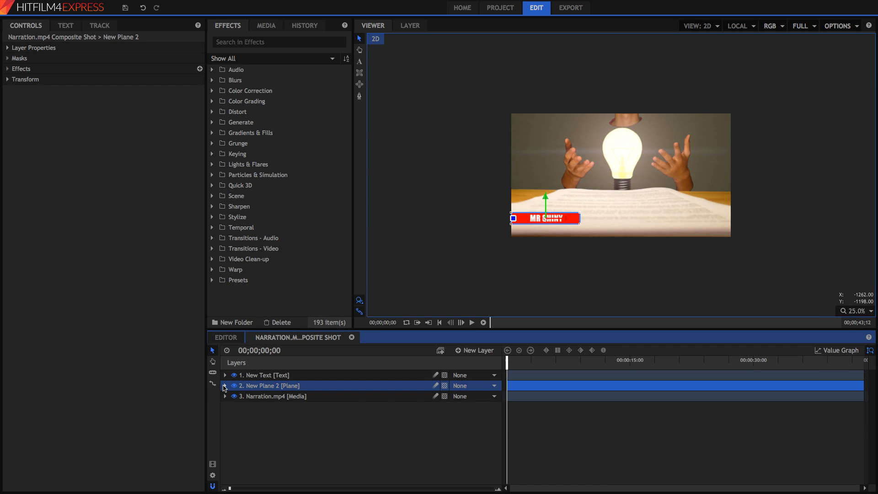
- Keyframe the red plane's position at frame 0 with X -1272.4, fully off-screen left
left_click(225, 386)
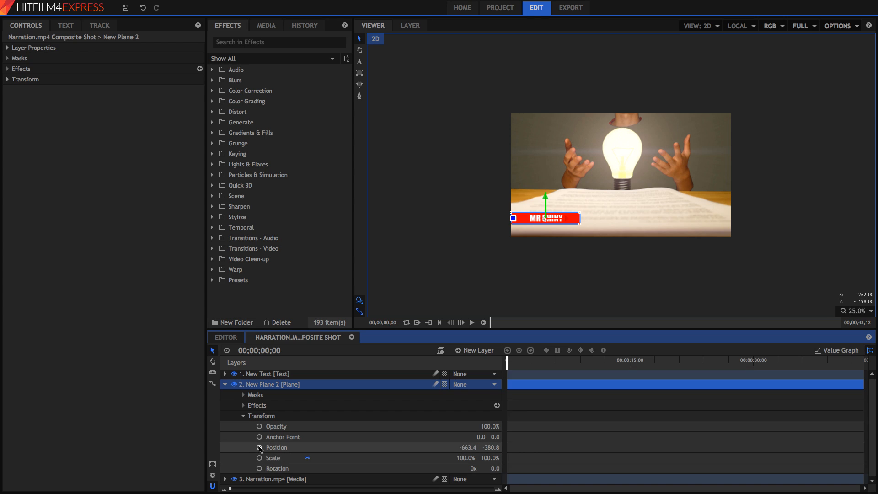
left_click(259, 447)
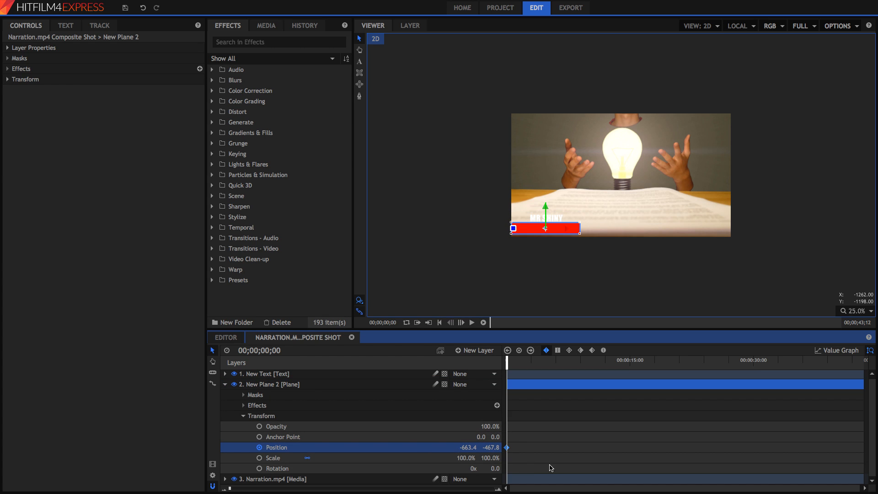
left_click_drag(544, 228, 494, 218)
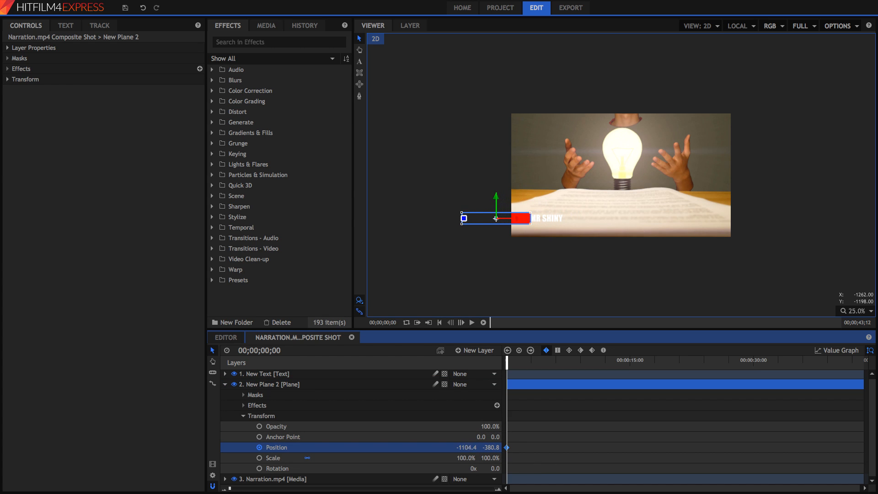
left_click_drag(495, 218, 475, 219)
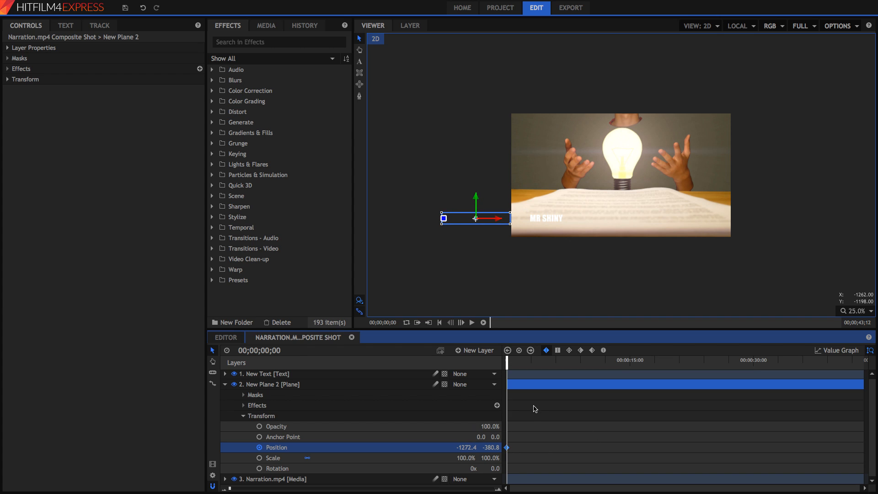
- At 1;21 set the red plane's X to -662.4 behind the text and preview the slide-in
left_click(471, 322)
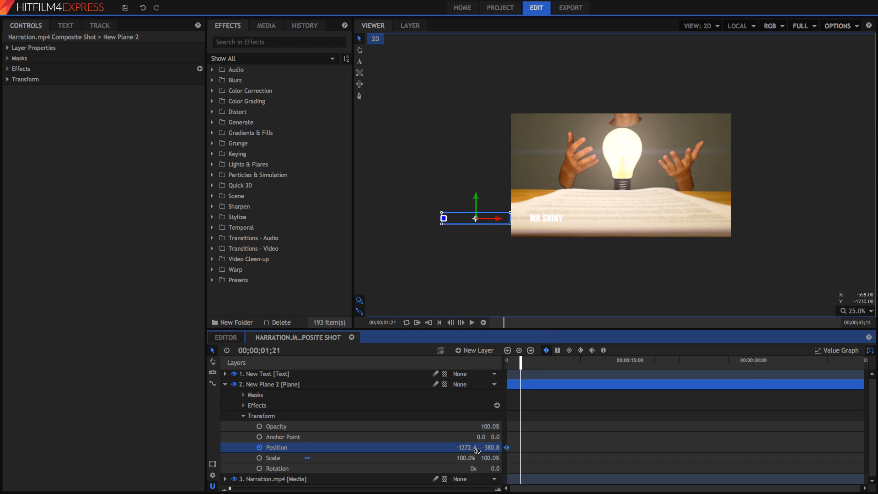
left_click_drag(475, 218, 520, 218)
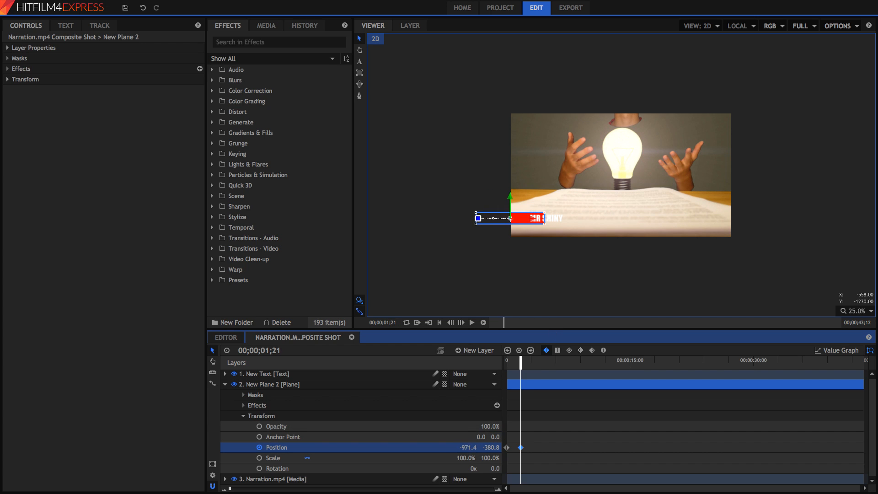
left_click_drag(493, 218, 552, 218)
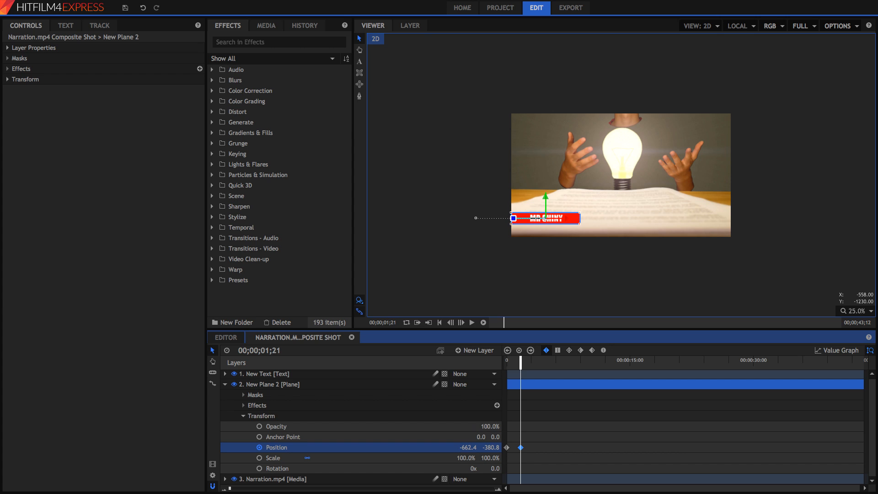
left_click_drag(520, 359, 516, 359)
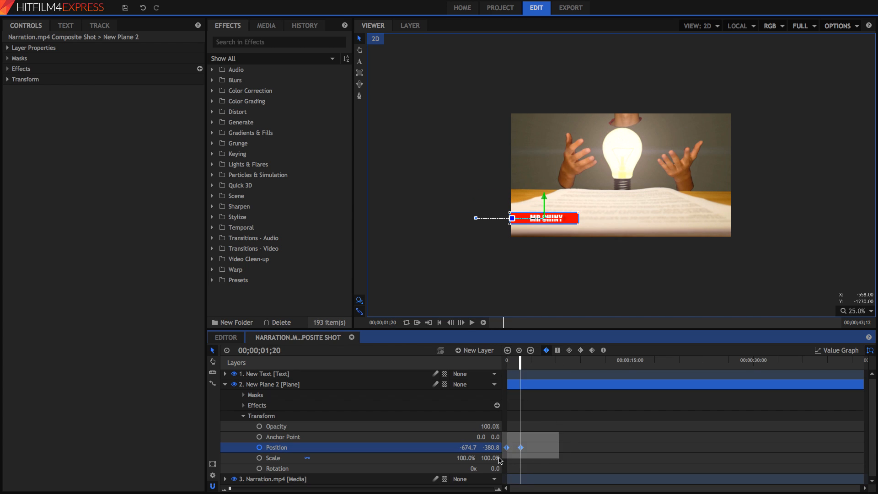
mouse_move(569, 350)
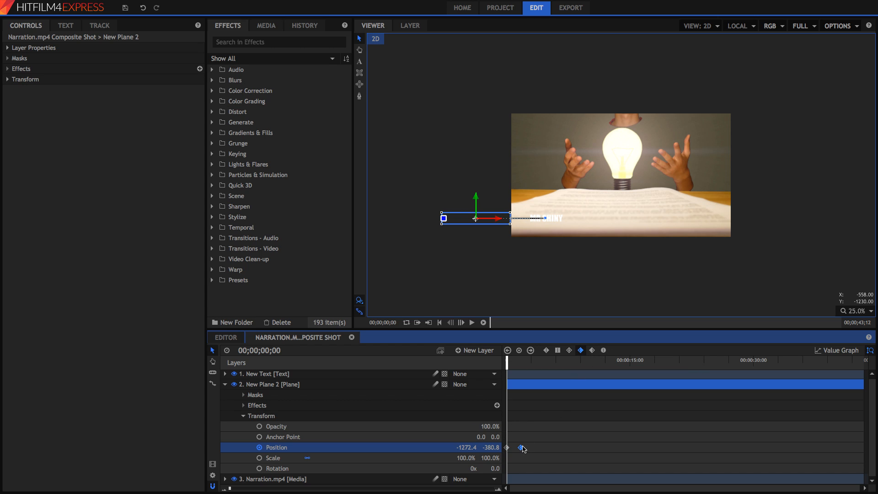
mouse_move(520, 448)
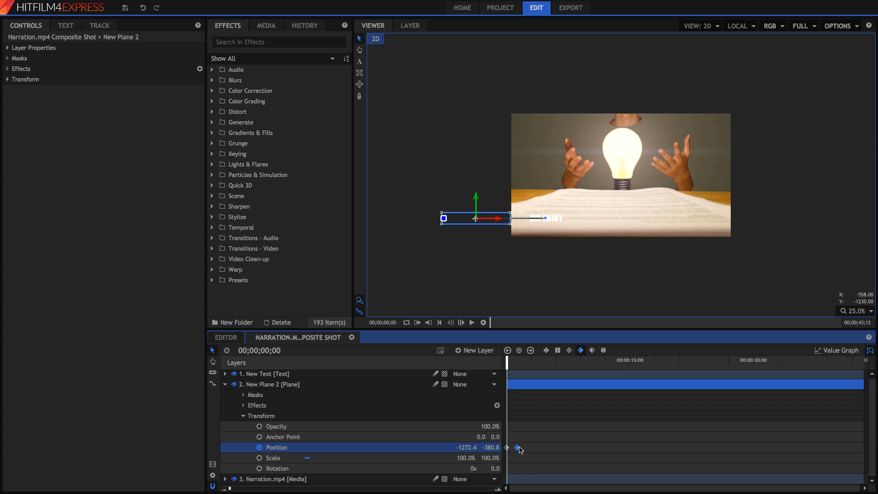
left_click(471, 322)
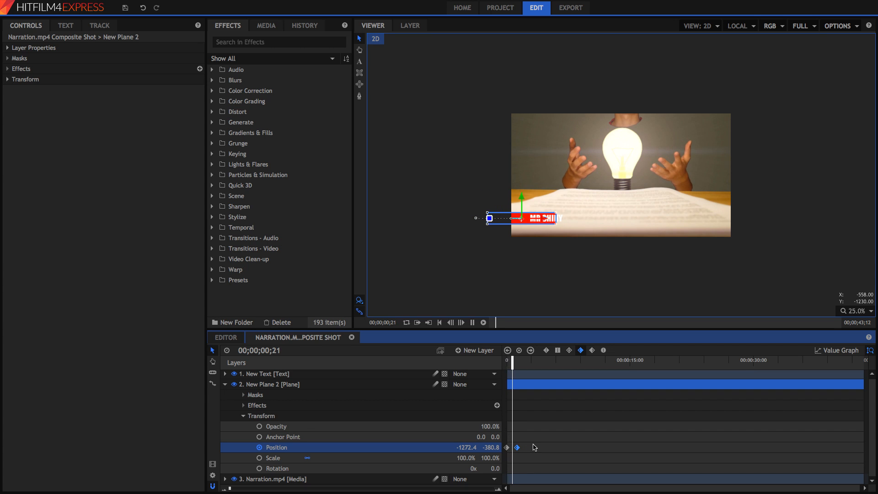
left_click(265, 26)
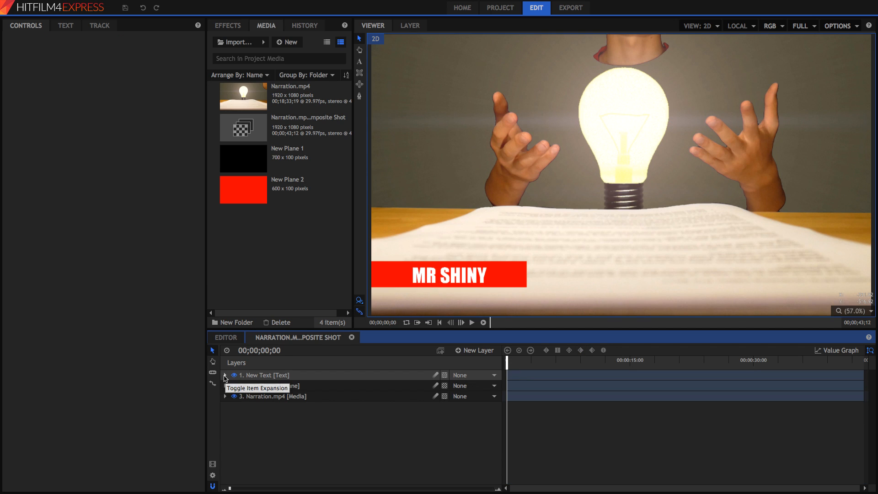
- Expand New Plane 2's Transform group to show its position keyframes in the timeline
left_click(226, 375)
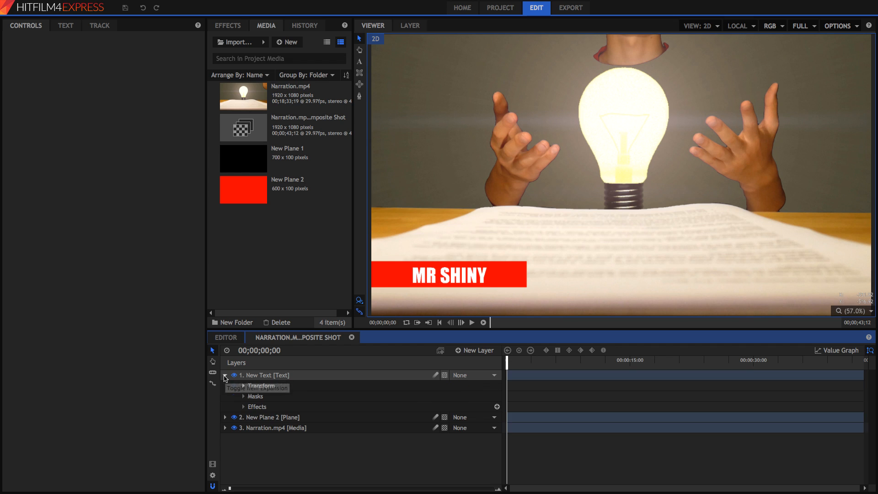
left_click(225, 419)
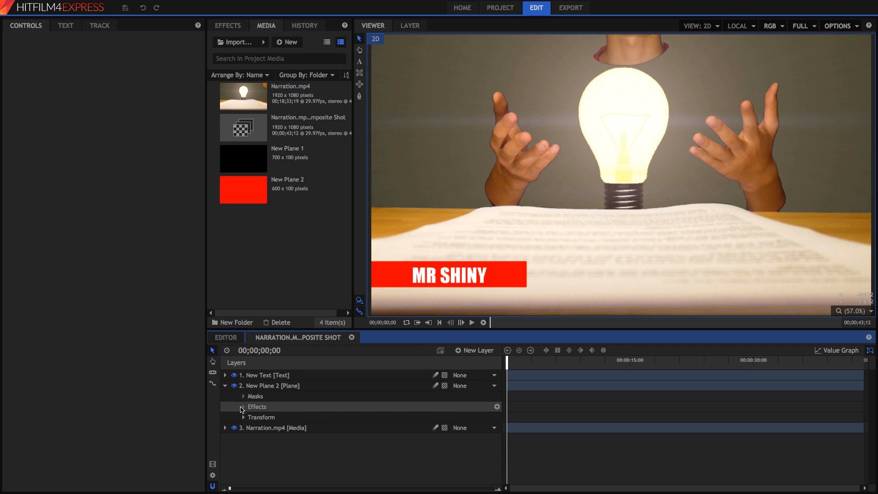
left_click(243, 417)
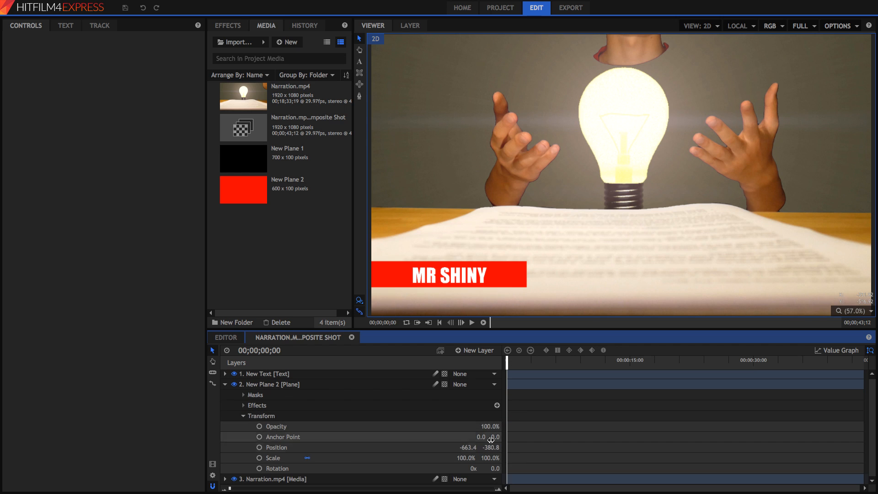
left_click_drag(505, 360, 517, 360)
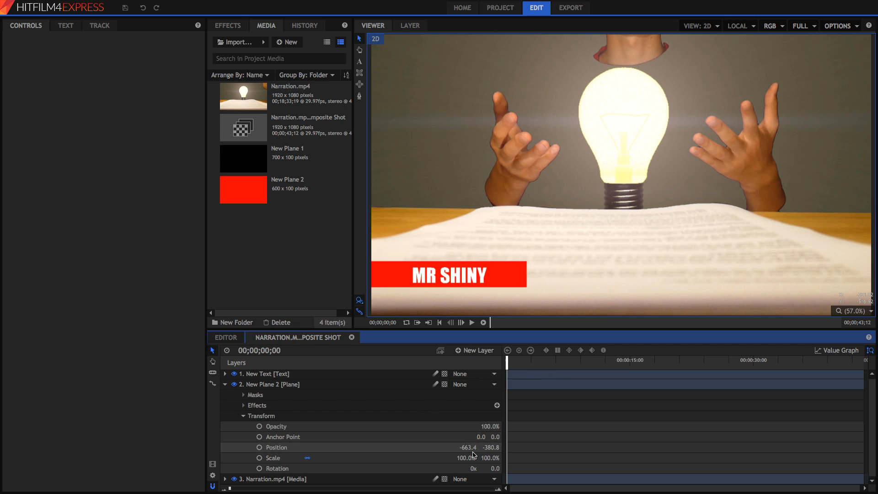
left_click(257, 447)
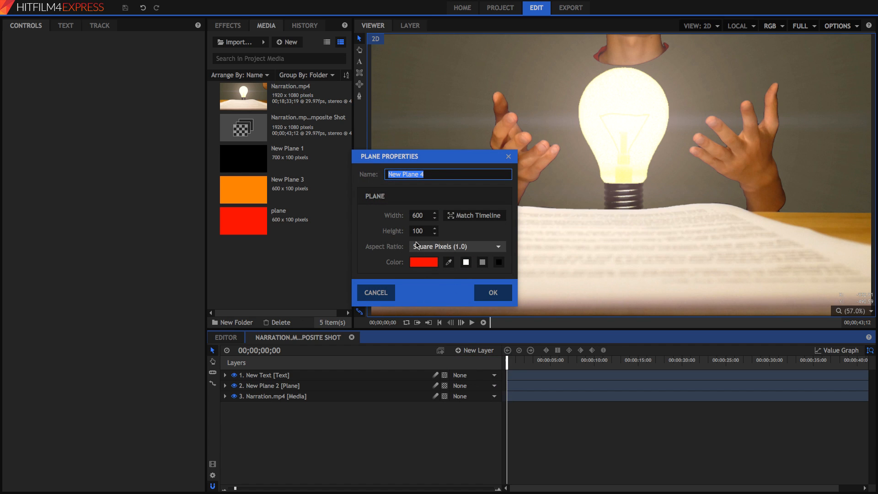
- Colour the new 600×100 plane yellow (RGB 255/255/0) and add it as New Plane 4
left_click(423, 261)
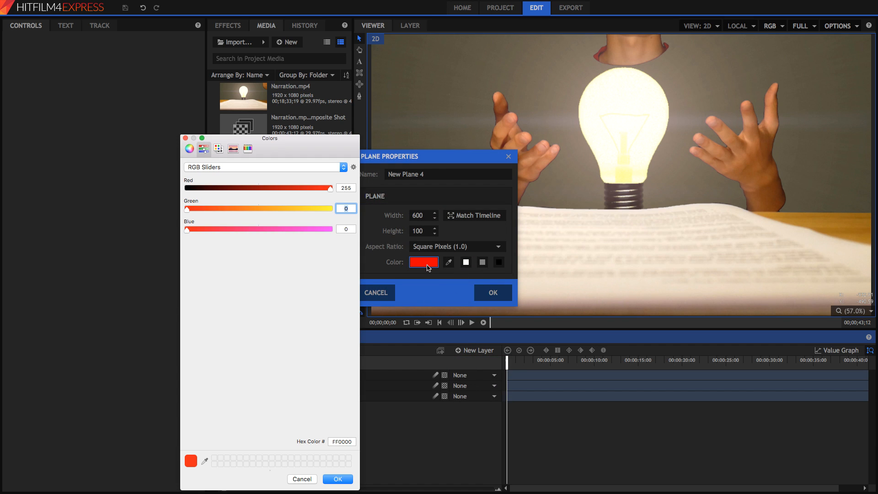
mouse_move(305, 211)
type("255")
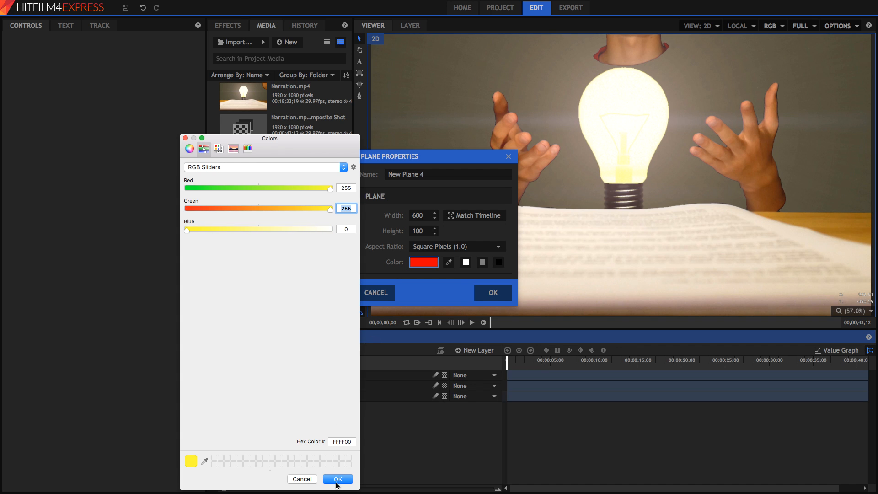
left_click(336, 478)
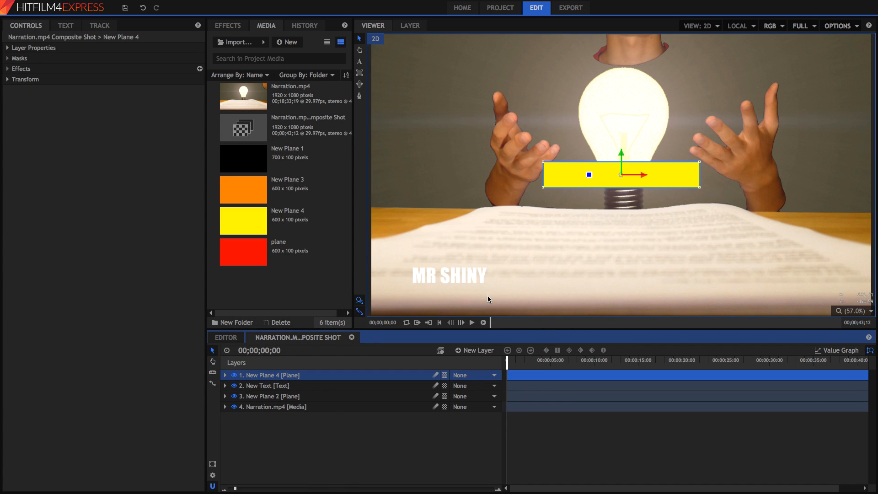
left_click(269, 396)
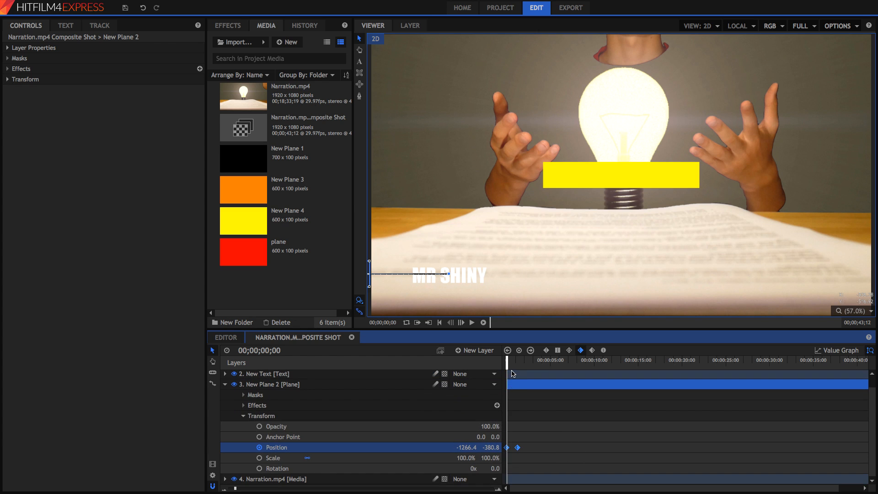
mouse_move(508, 396)
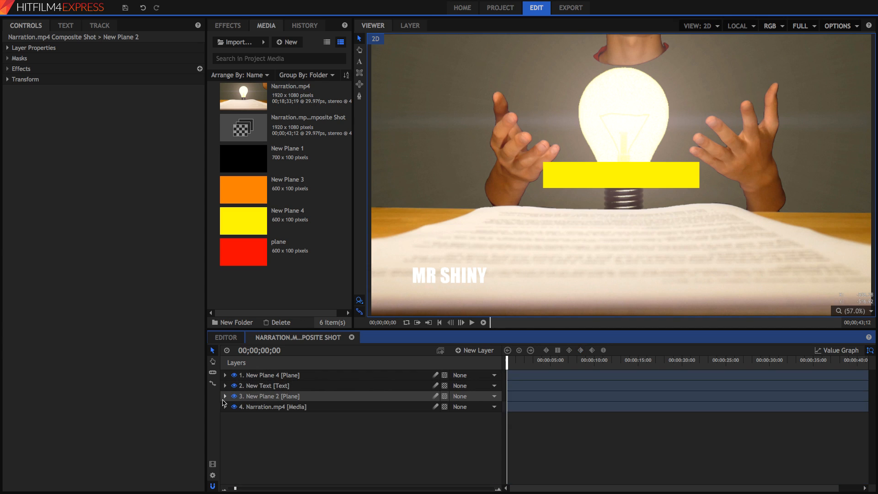
- Paste the off-screen slide-in position keyframes onto the yellow plane and move it beneath the text with an offset start
left_click(225, 375)
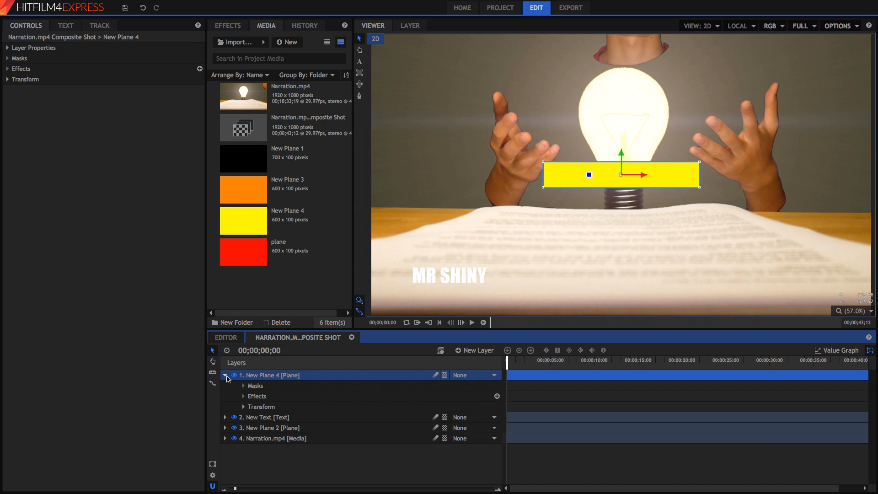
left_click(244, 406)
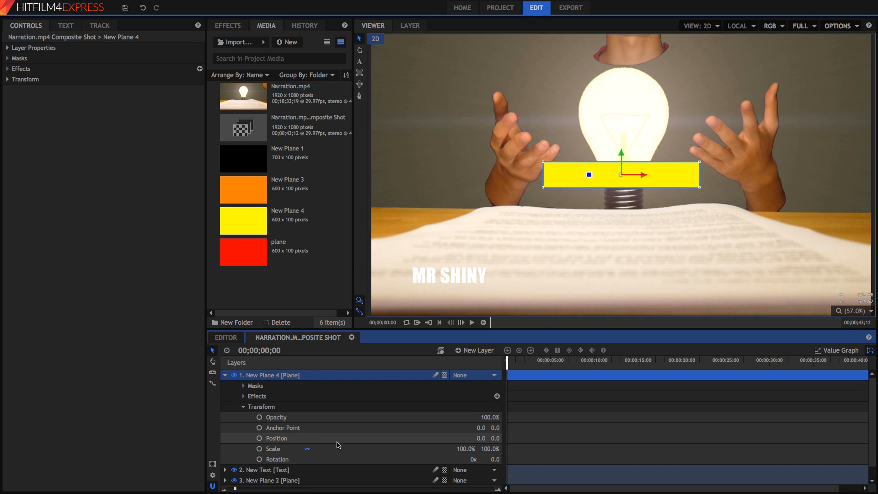
left_click(276, 438)
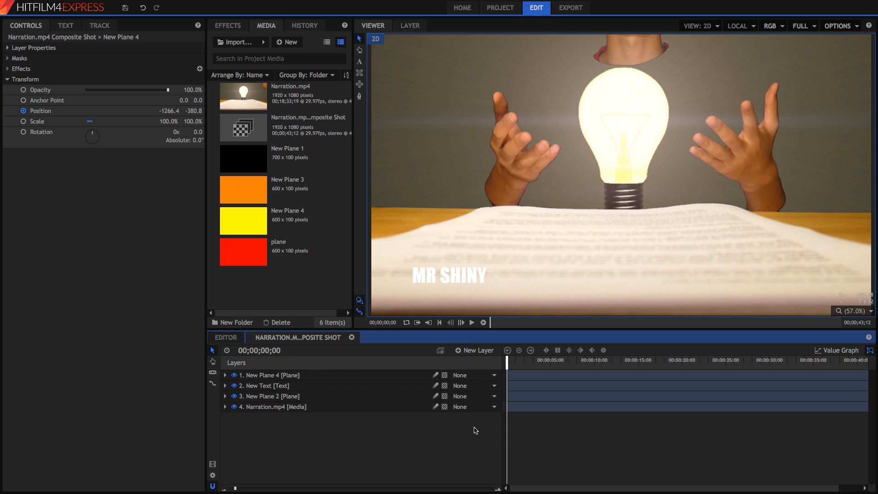
left_click(461, 322)
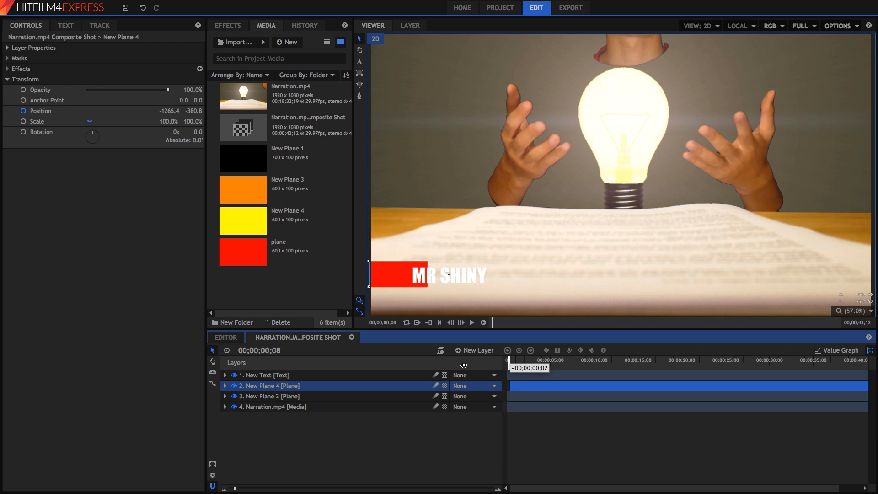
left_click(273, 406)
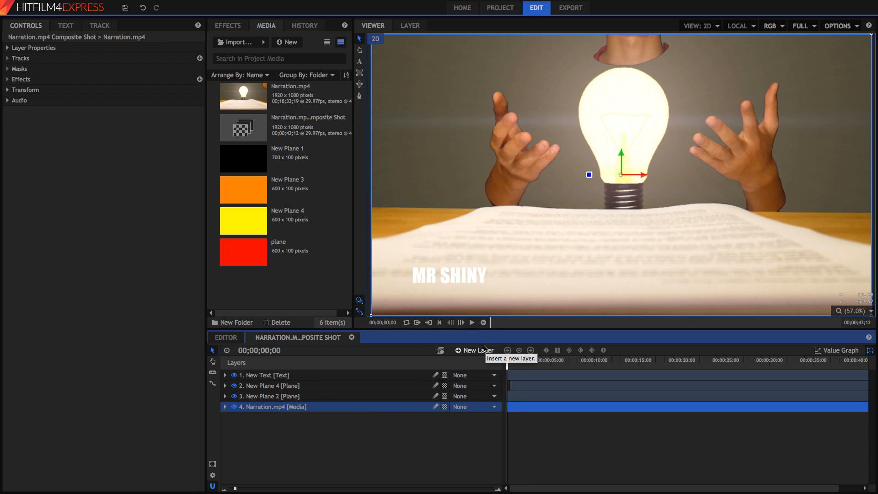
- Add further planes, green through magenta, with pasted slide-in keyframes and staggered starts beneath the text
left_click(477, 350)
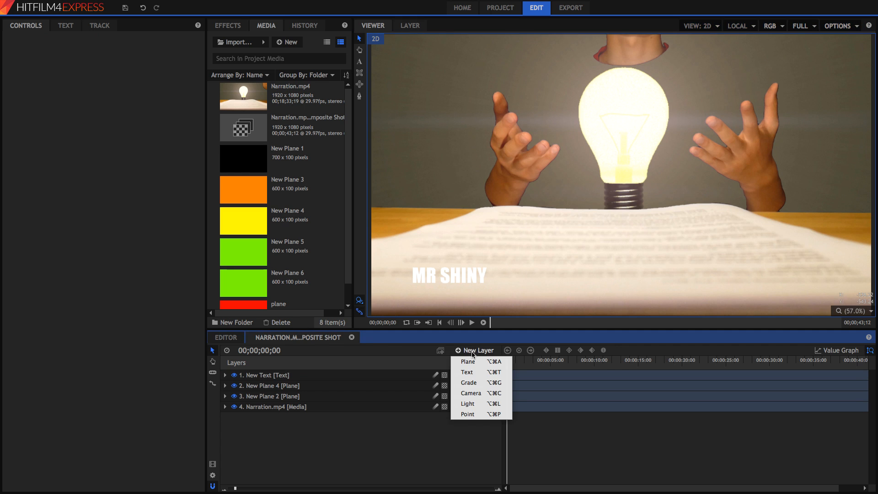
left_click(467, 361)
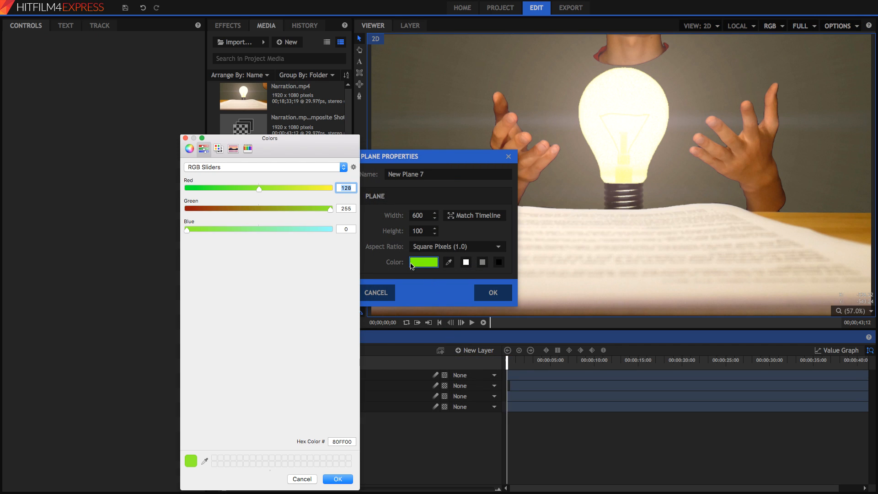
left_click_drag(259, 188, 186, 188)
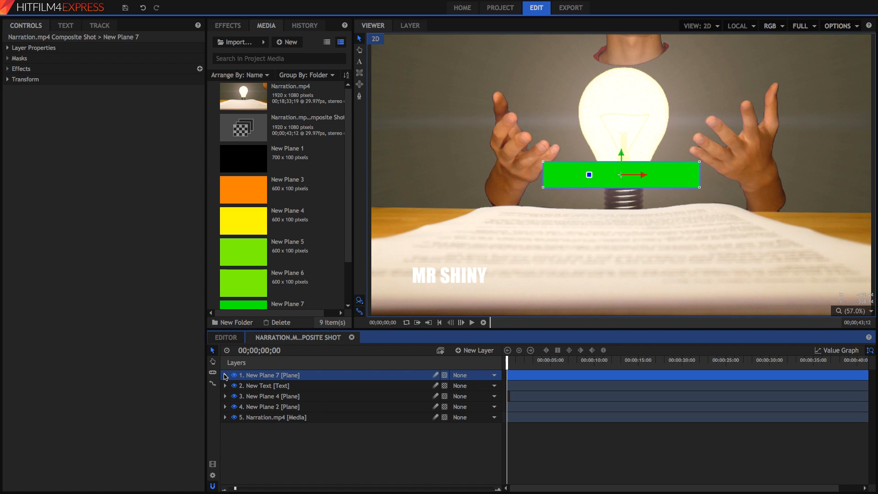
left_click(225, 375)
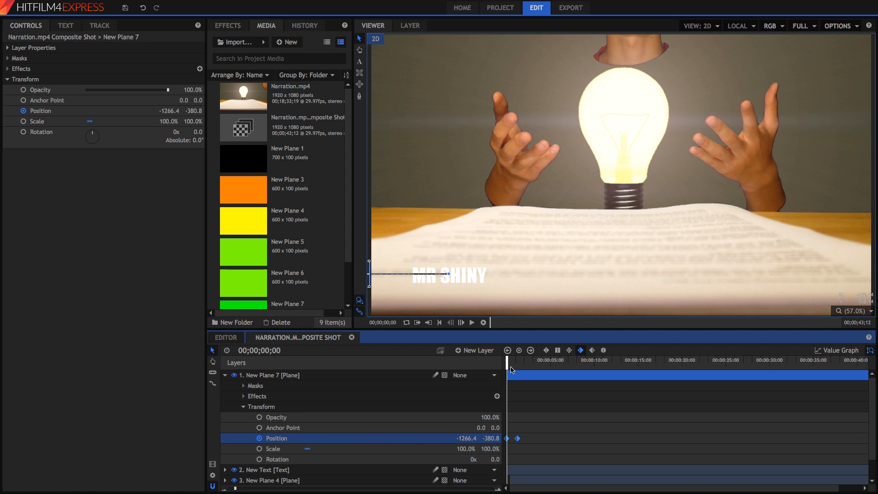
left_click(264, 350)
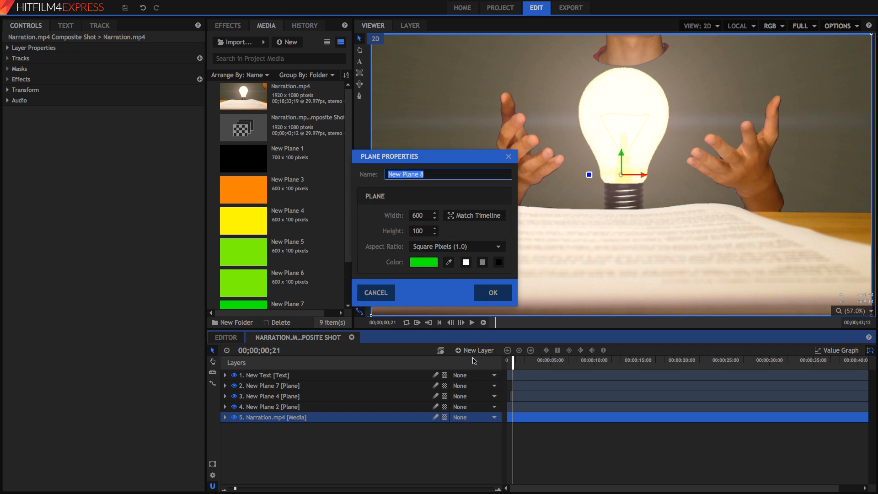
left_click(492, 292)
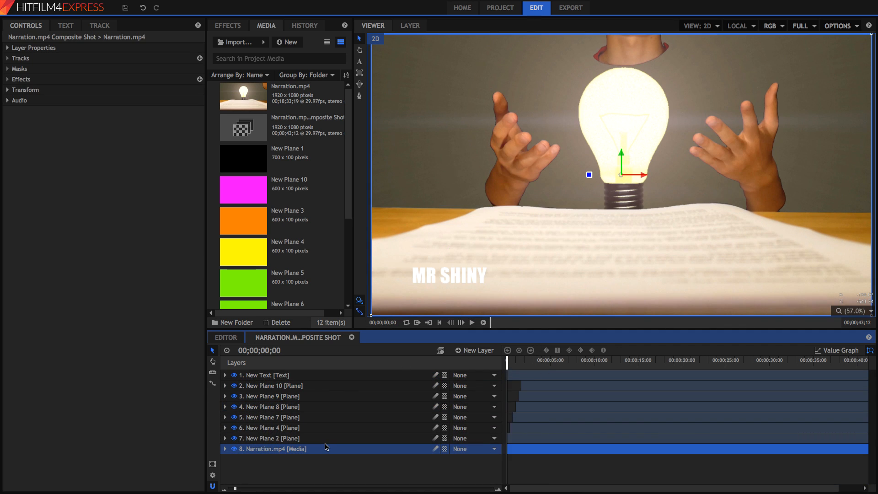
left_click(471, 322)
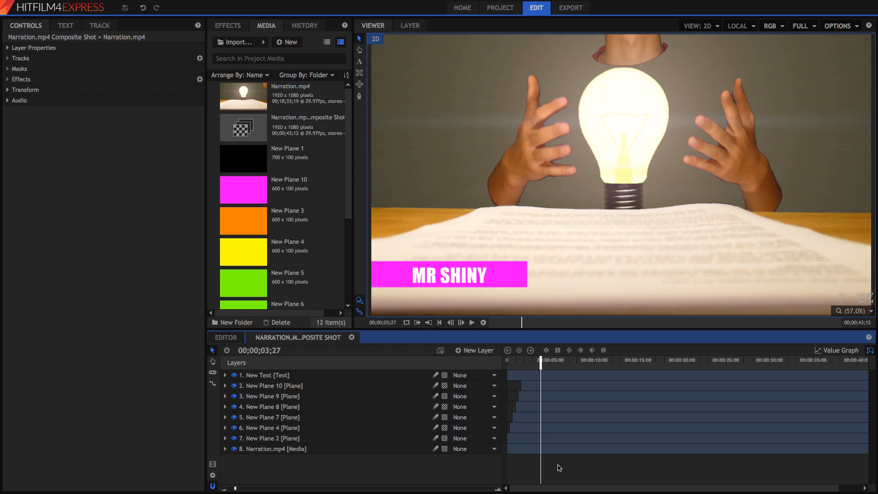
mouse_move(518, 374)
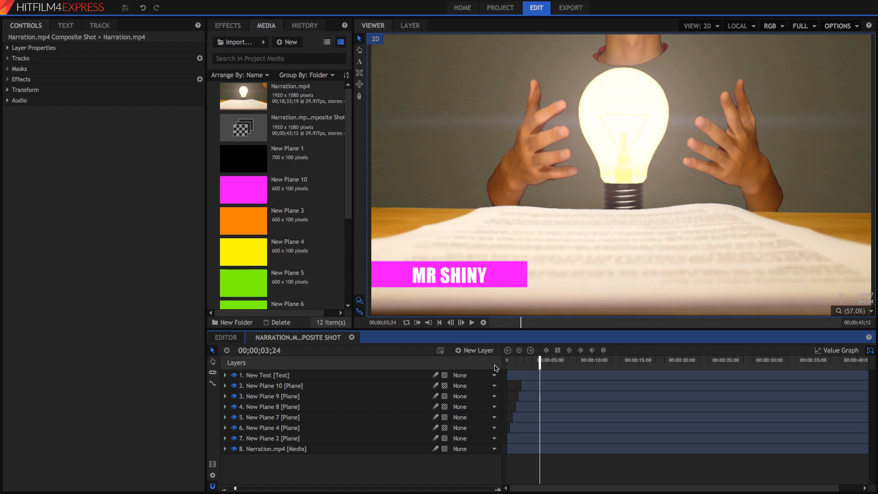
mouse_move(430, 365)
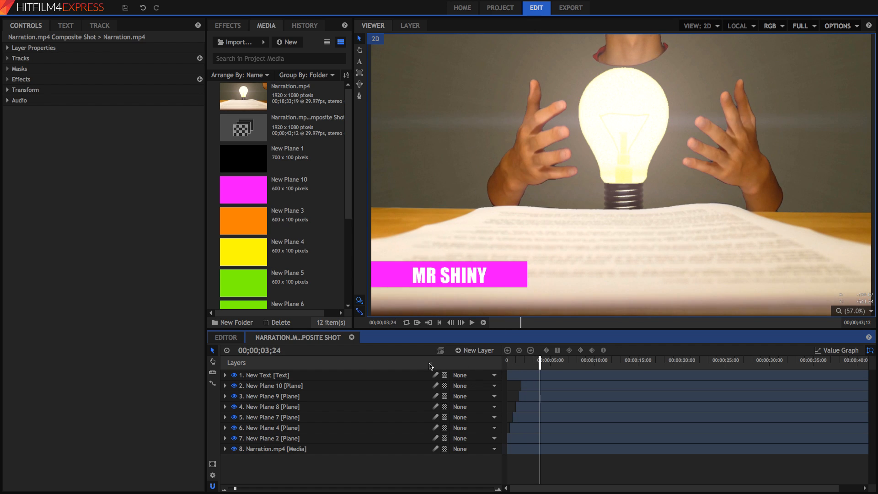
left_click_drag(540, 360, 514, 360)
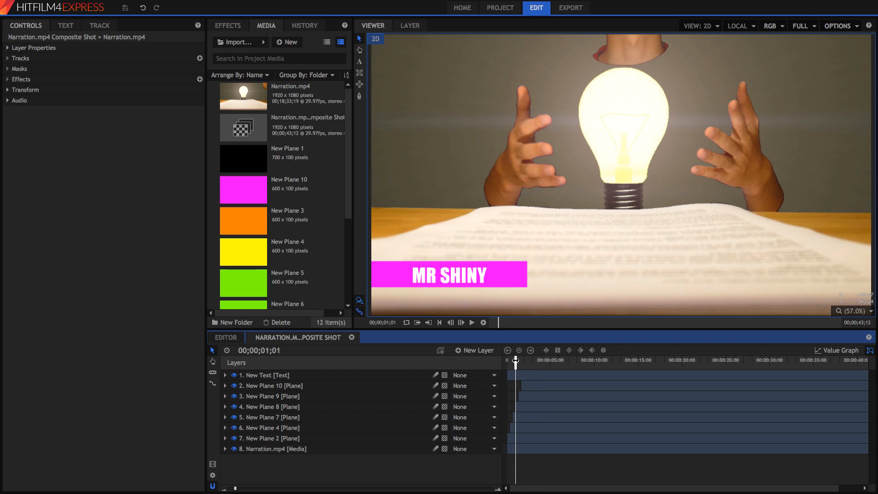
left_click_drag(514, 361, 514, 361)
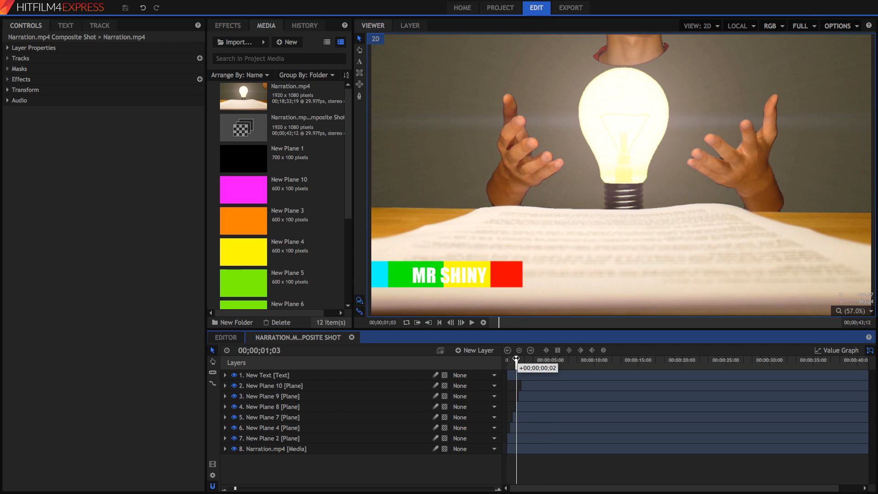
left_click_drag(516, 358, 517, 358)
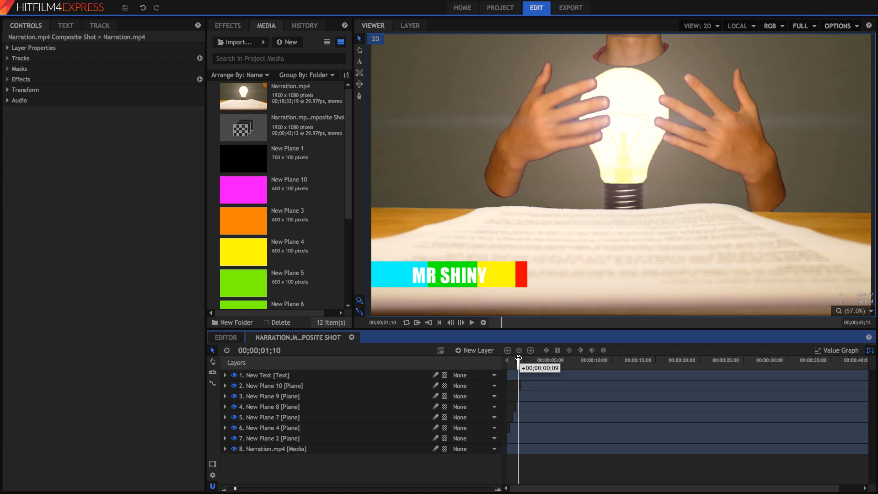
left_click_drag(517, 358, 521, 357)
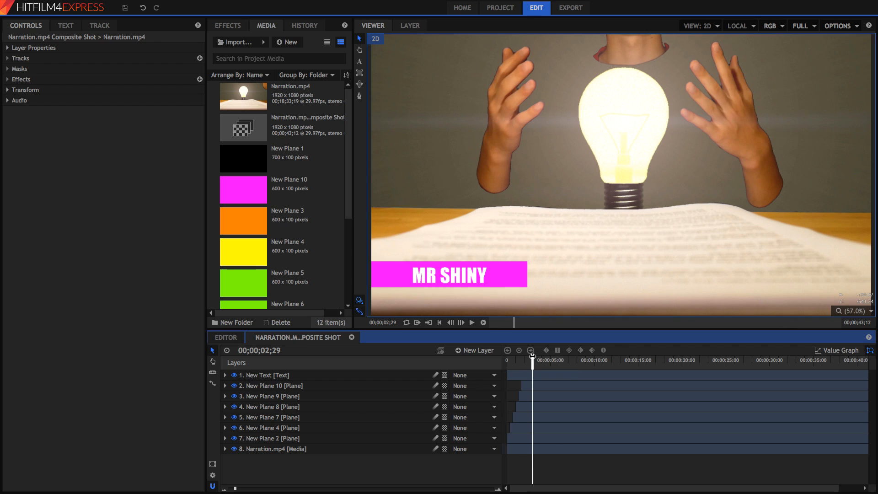
mouse_move(495, 358)
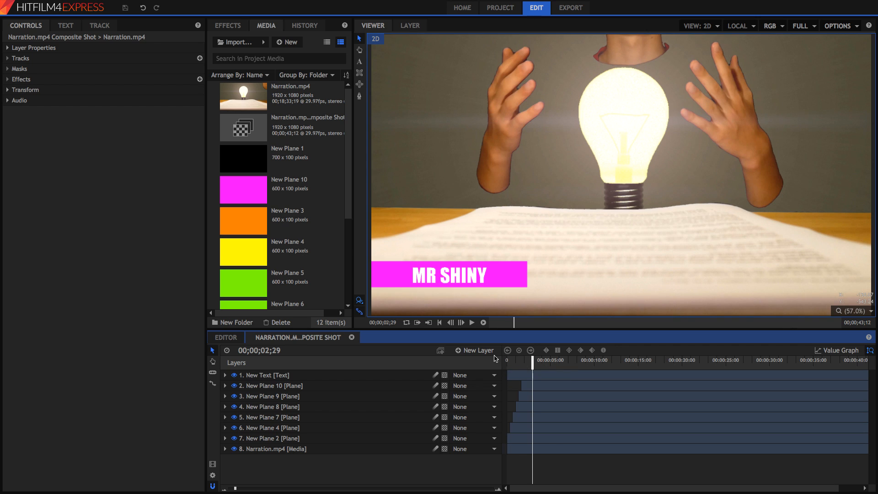
- Add a New Point layer and parent MR SHINY and the coloured planes to it
left_click(477, 350)
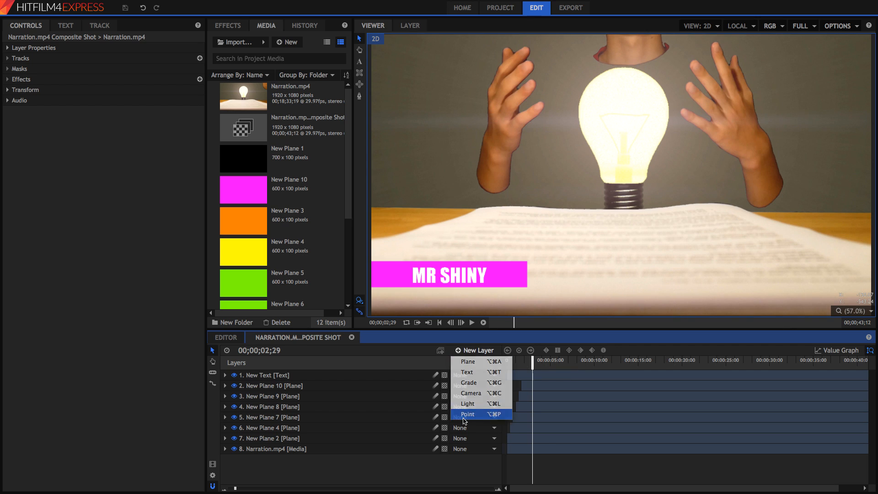
left_click(467, 414)
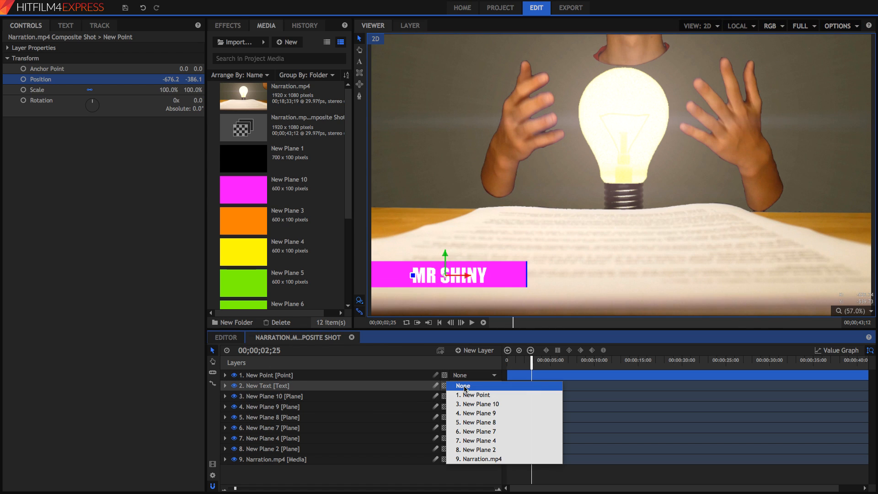
left_click(474, 395)
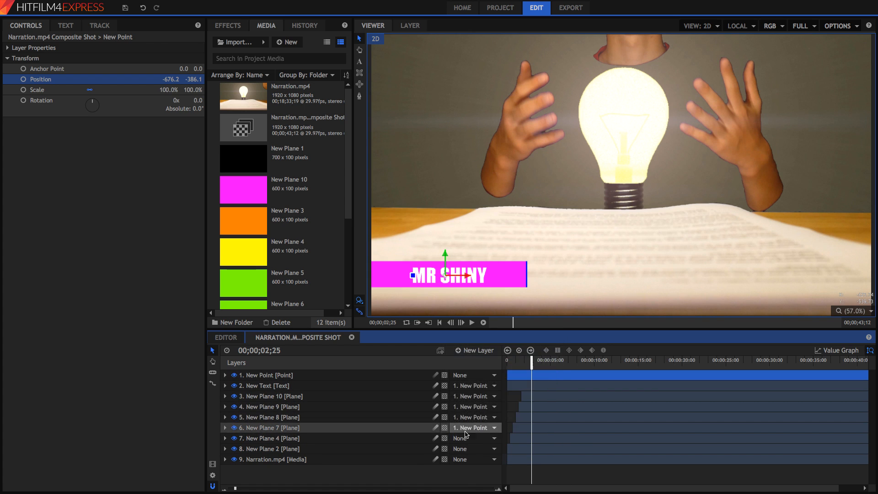
left_click(37, 90)
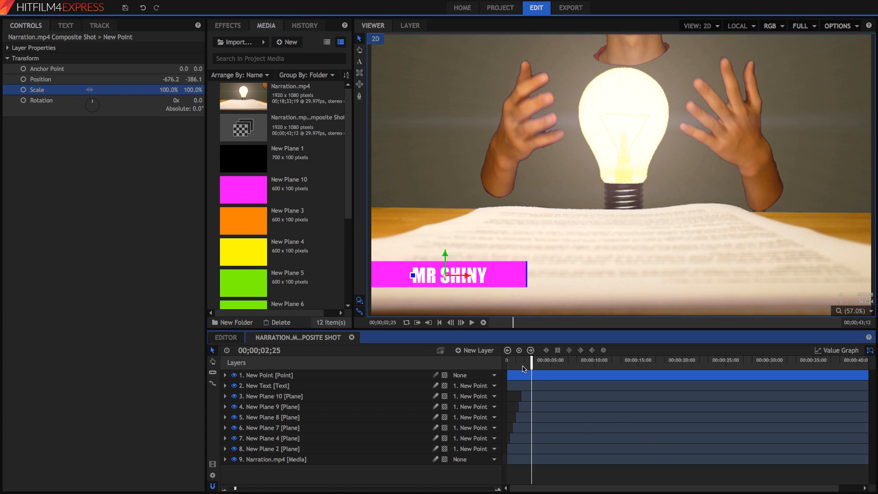
left_click(471, 322)
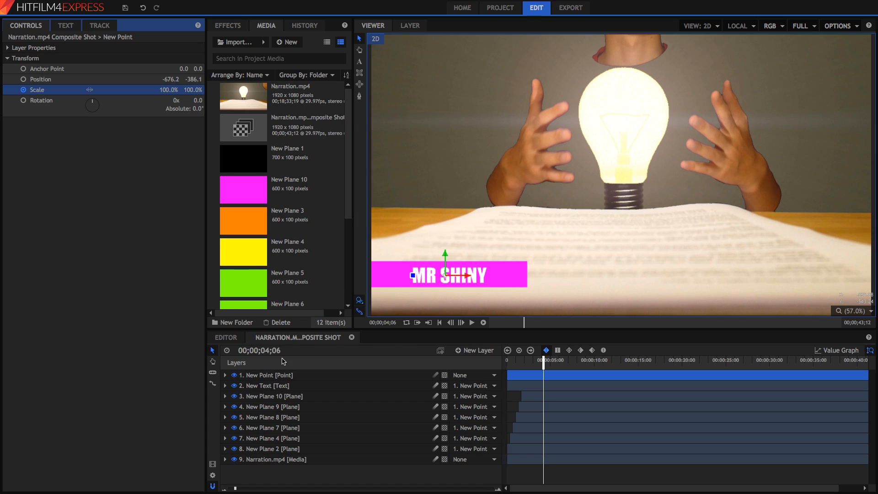
- Keyframe New Point's Scale near 4 s and drop vertical scale to 0 around 5 s
left_click(266, 374)
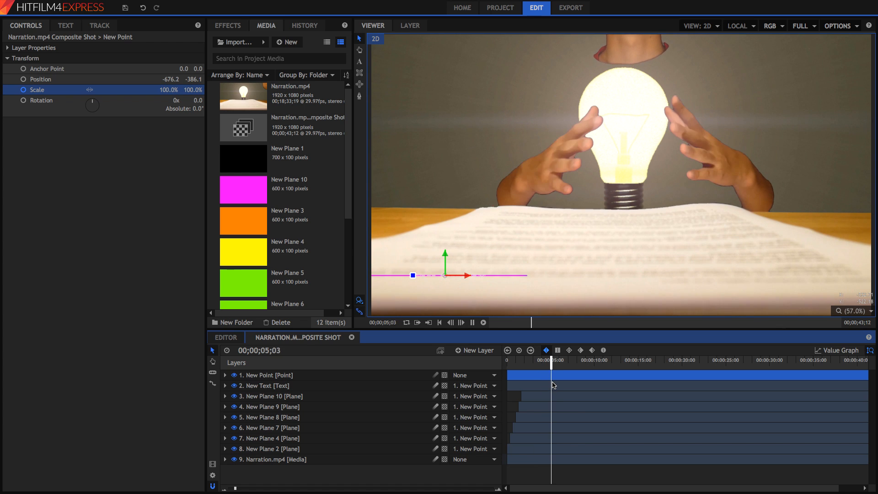
left_click(225, 375)
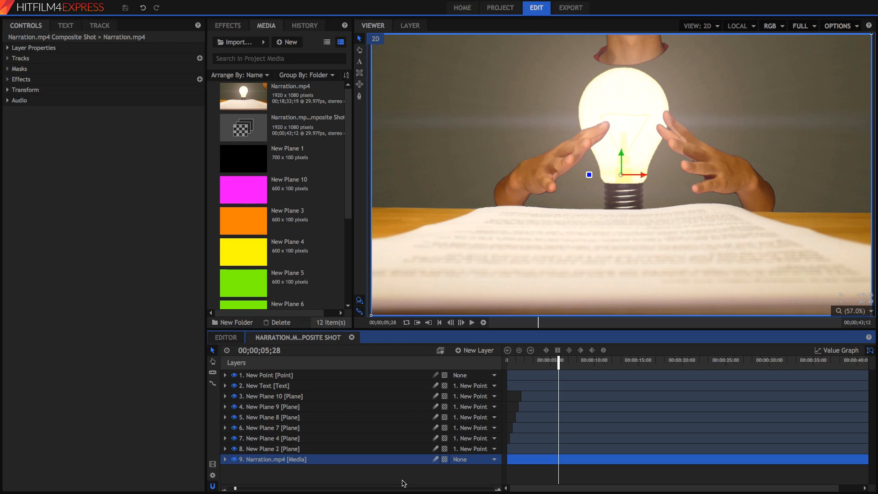
left_click_drag(558, 360, 508, 360)
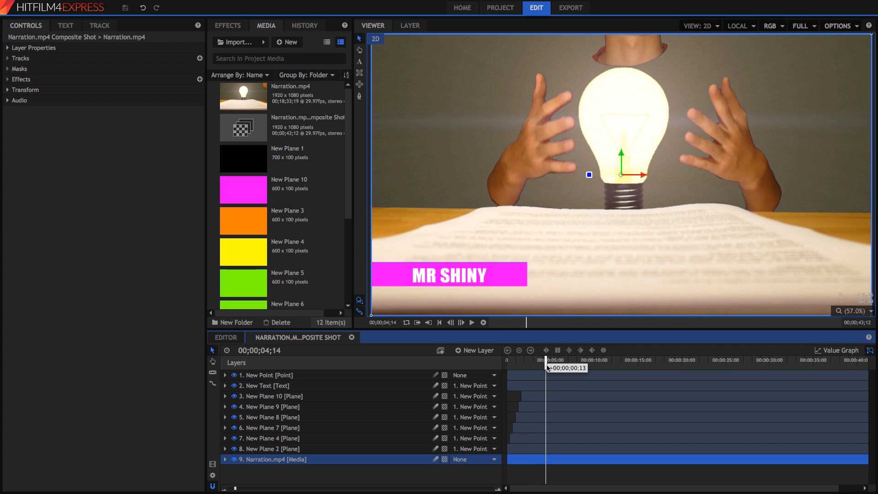
left_click_drag(548, 360, 539, 360)
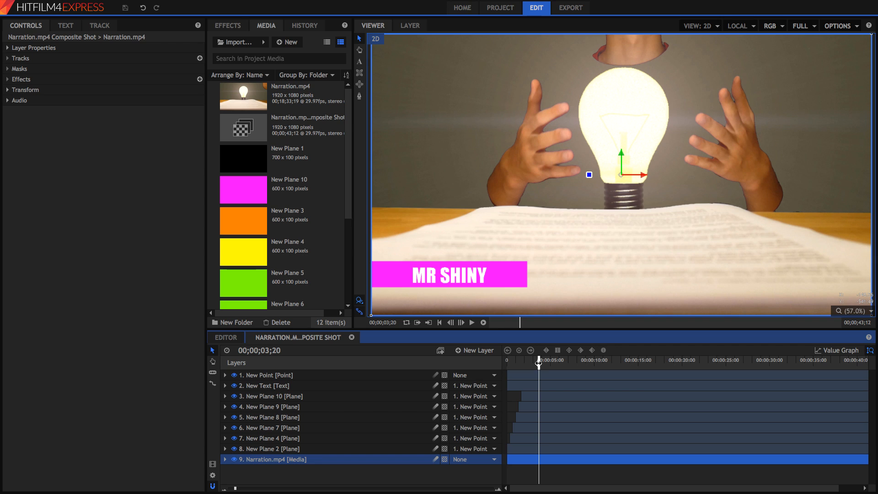